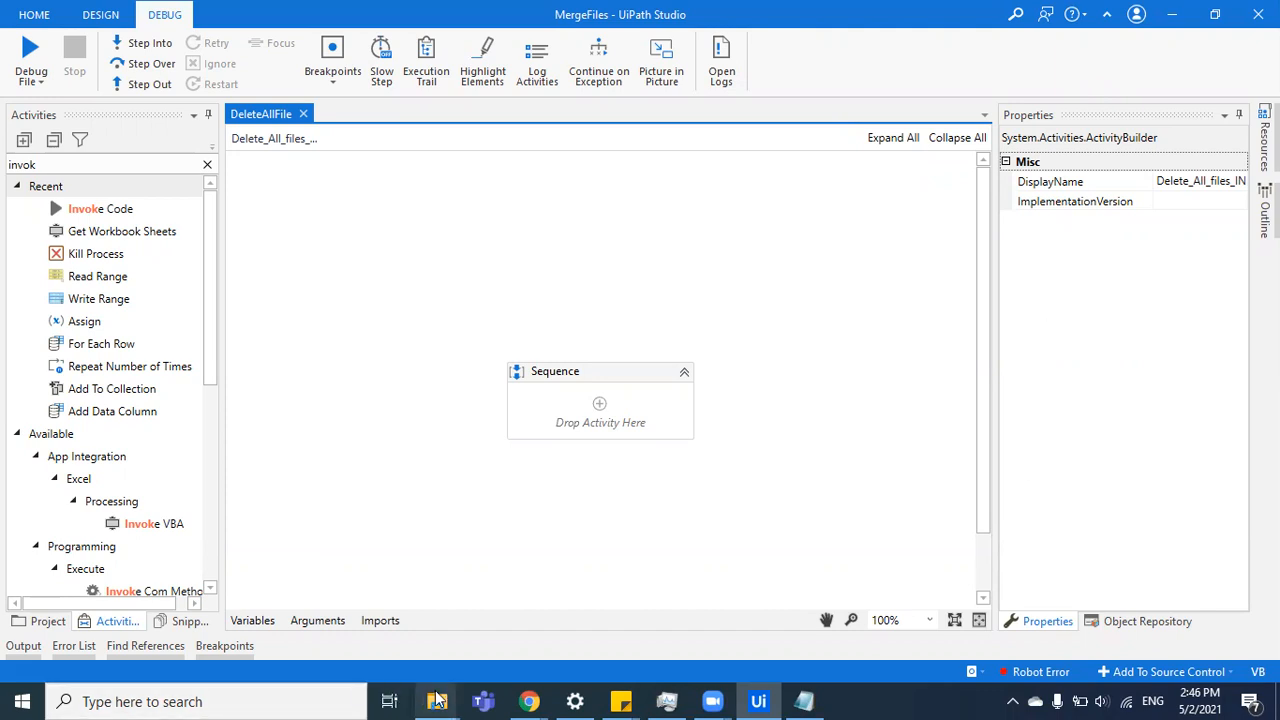
Step: Bring up the InputData folder window showing the Class-A and ClassB subfolders
{"action": "left_click", "coordinate": [436, 701]}
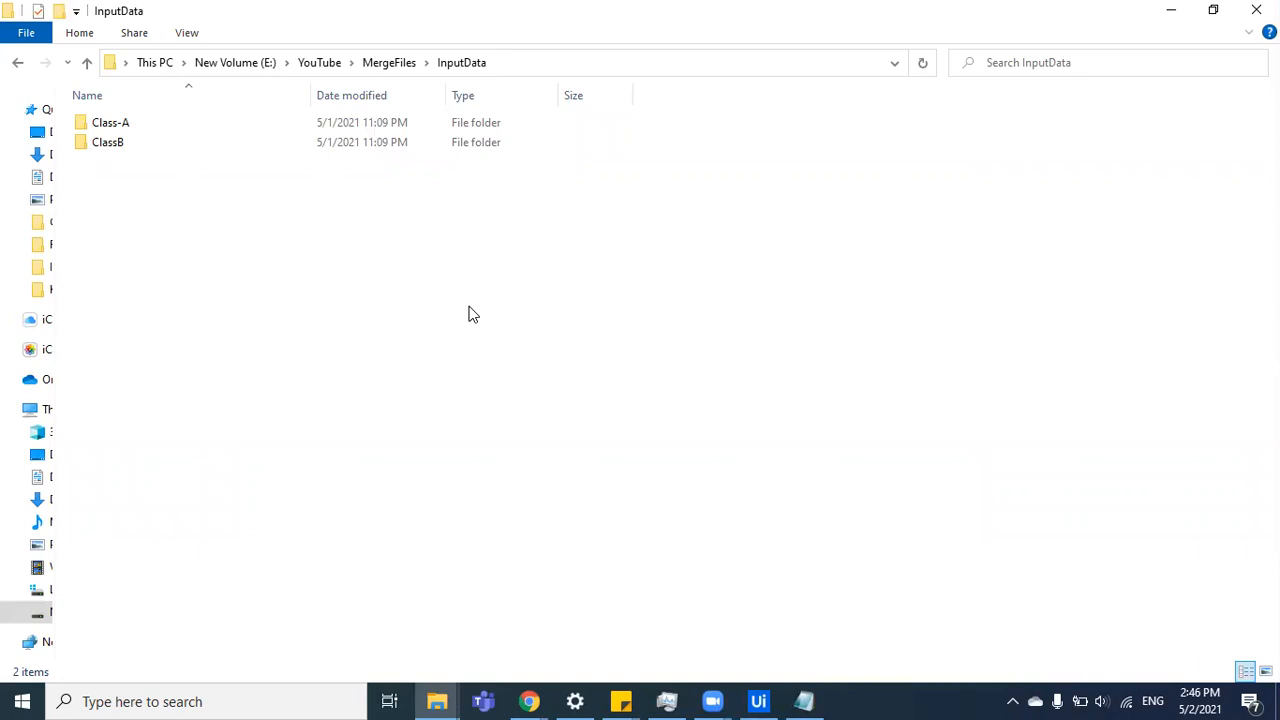
{"action": "mouse_move", "coordinate": [641, 634]}
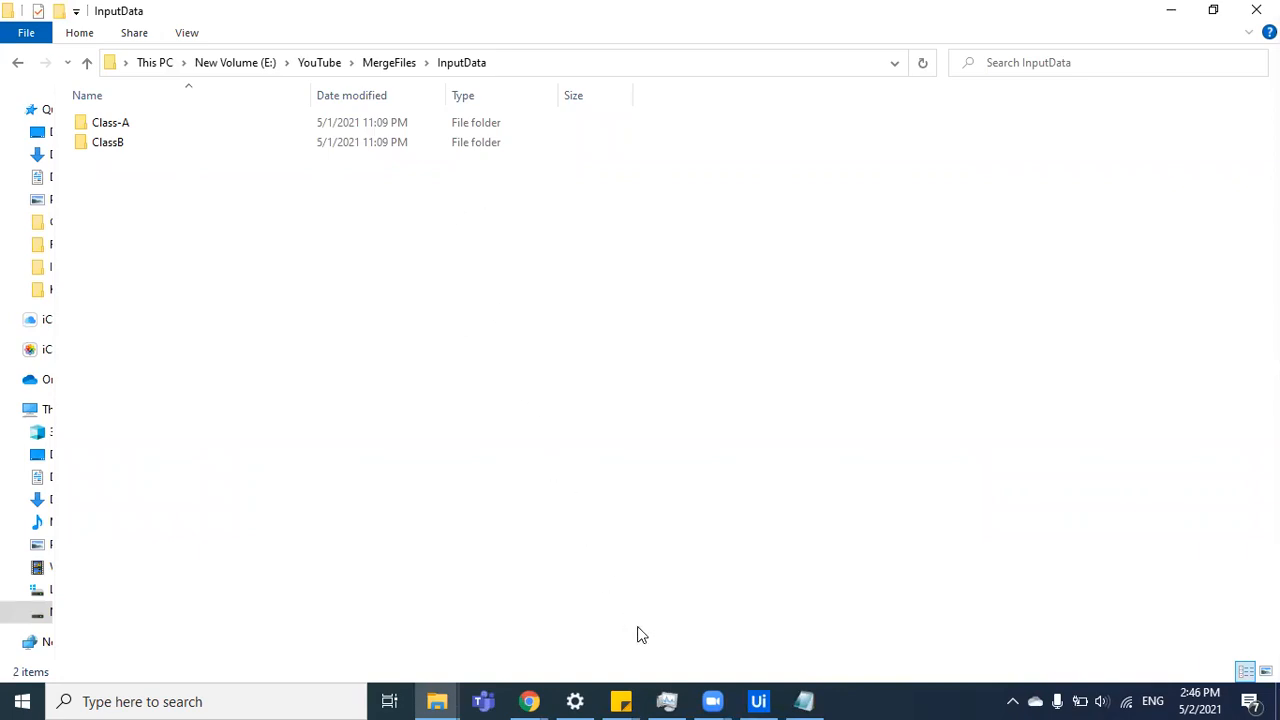
{"action": "mouse_move", "coordinate": [548, 77]}
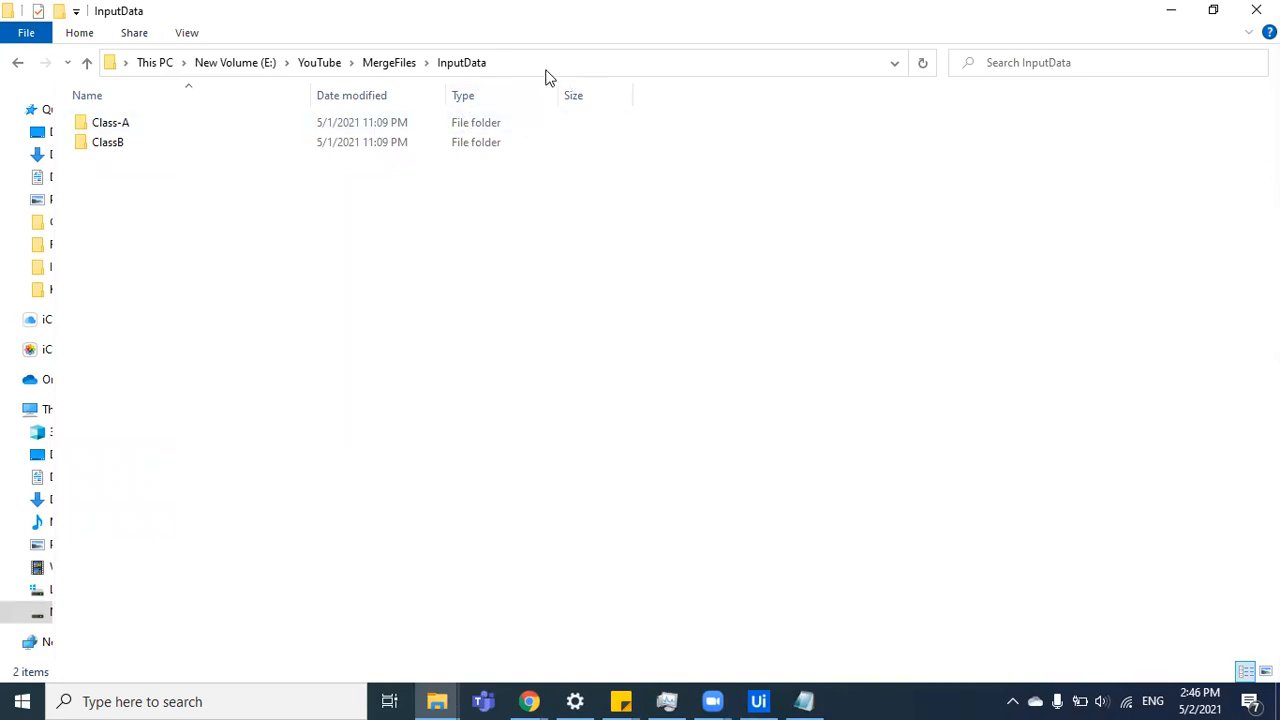
Step: Show the path E:\YouTube\MergeFiles\InputData as editable text in the address bar
{"action": "double_click", "coordinate": [110, 122]}
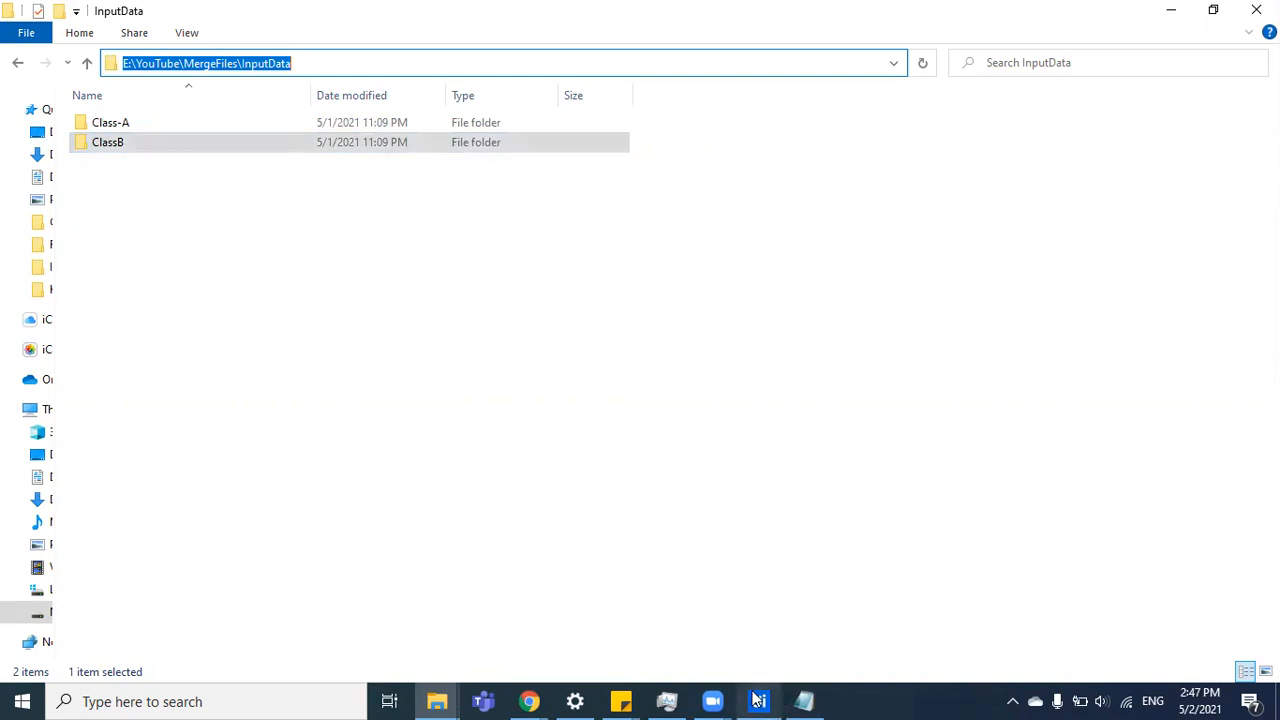
Step: Add an Invoke Code activity with argument in_Dir set to "E:\YouTube\MergeFiles\InputData\"
{"action": "left_click", "coordinate": [758, 701]}
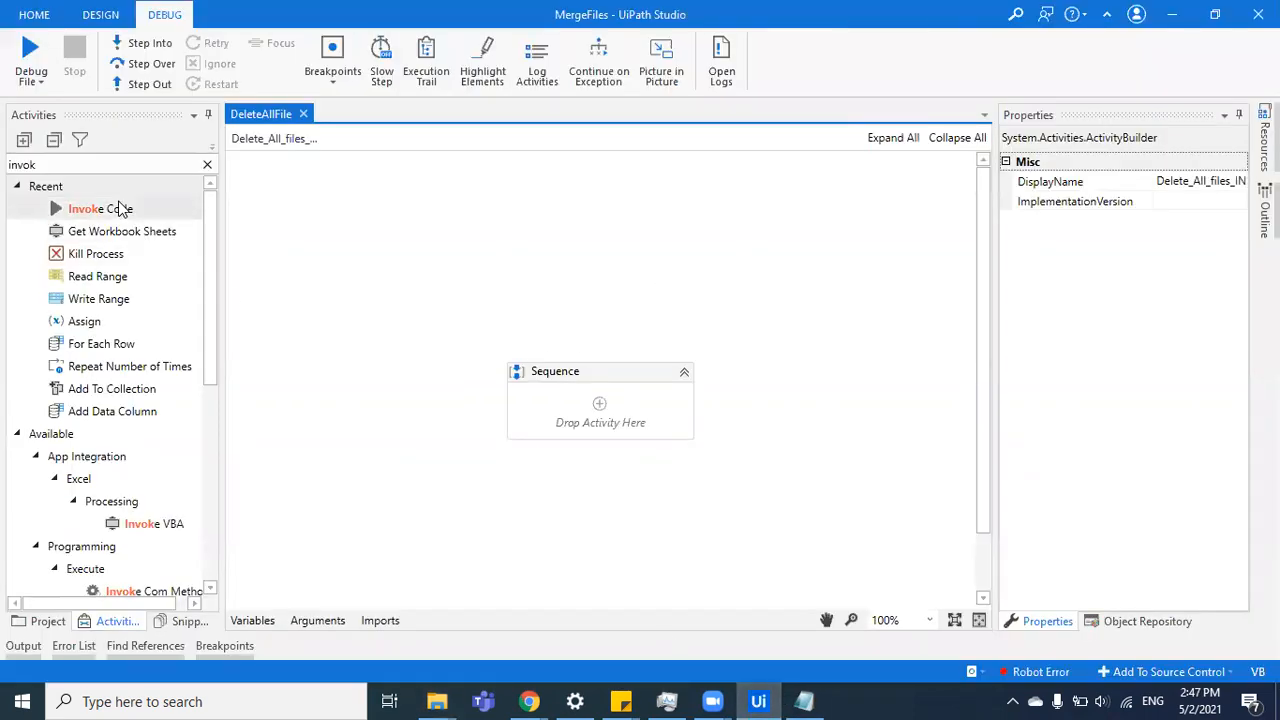
{"action": "double_click", "coordinate": [100, 208]}
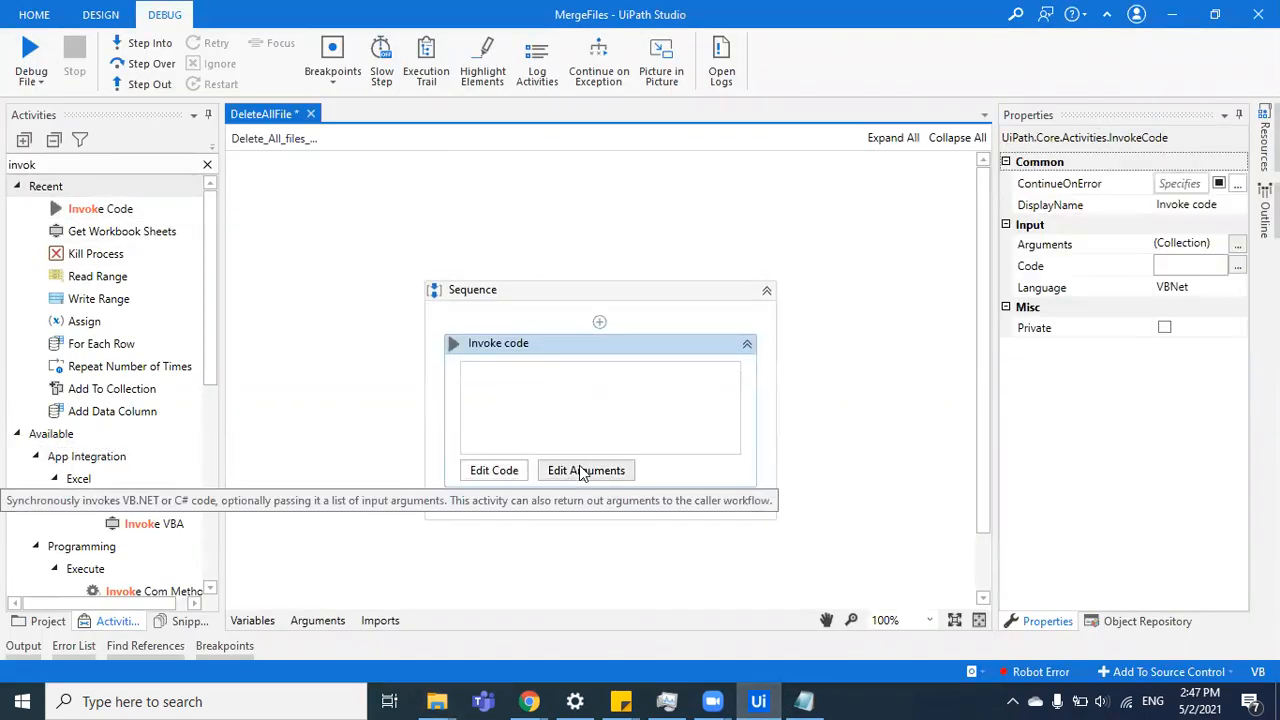
{"action": "left_click", "coordinate": [586, 470]}
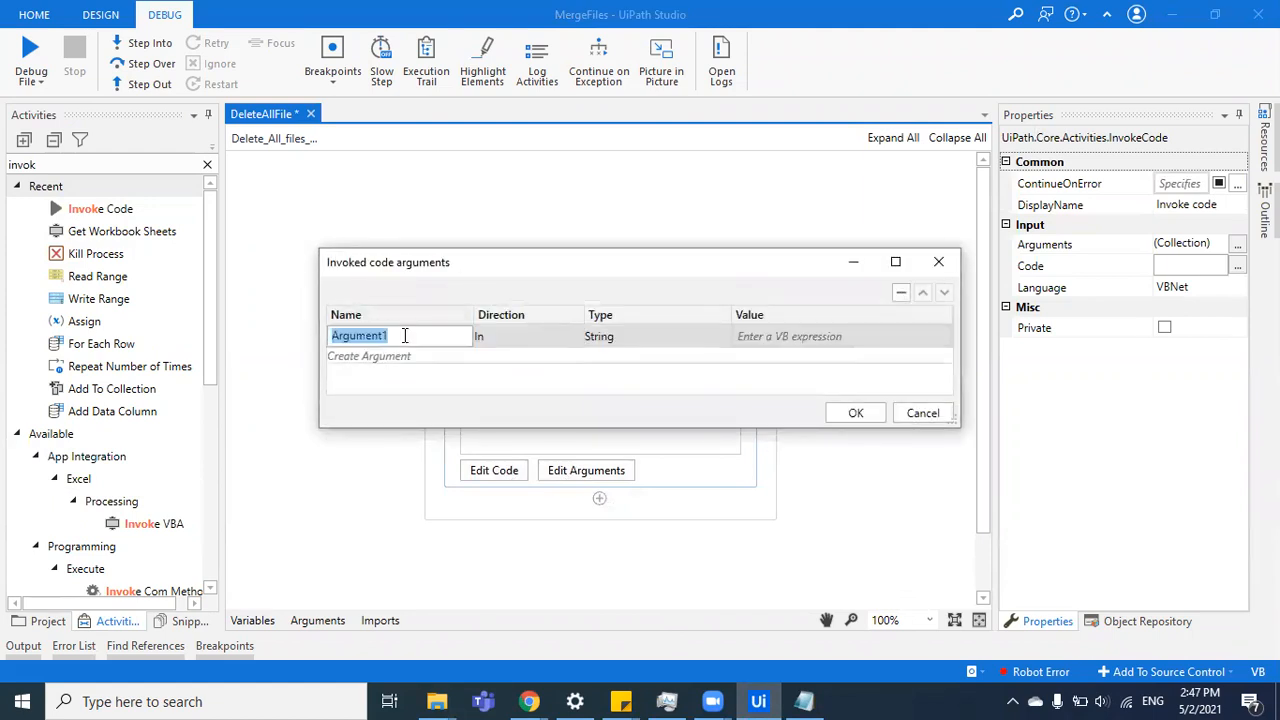
{"action": "type", "text": "in_D"}
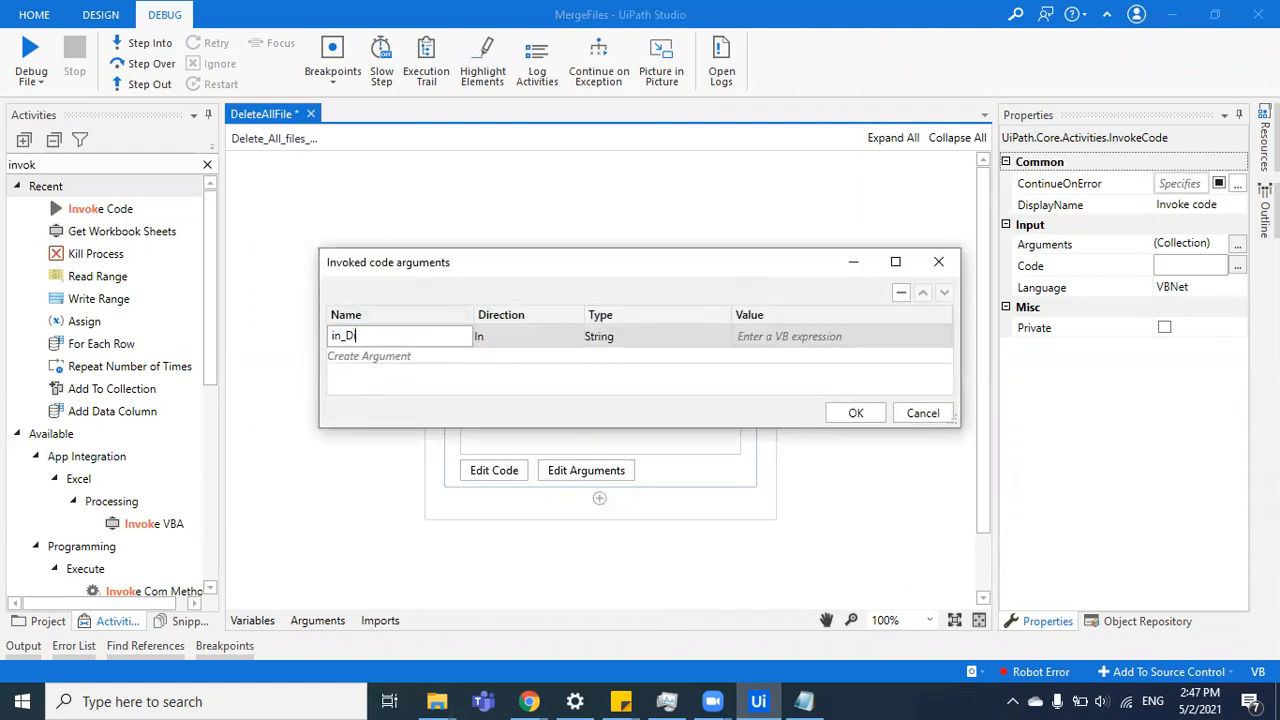
{"action": "type", "text": "ir"}
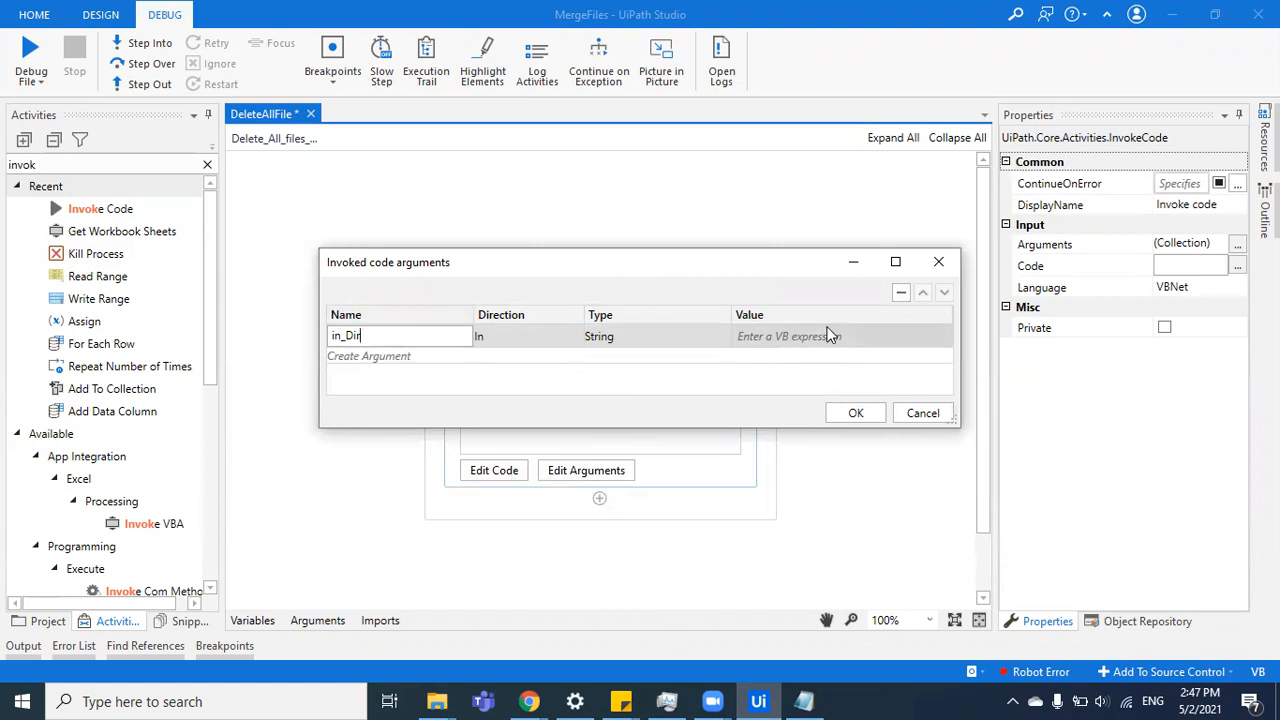
{"action": "left_click", "coordinate": [838, 335]}
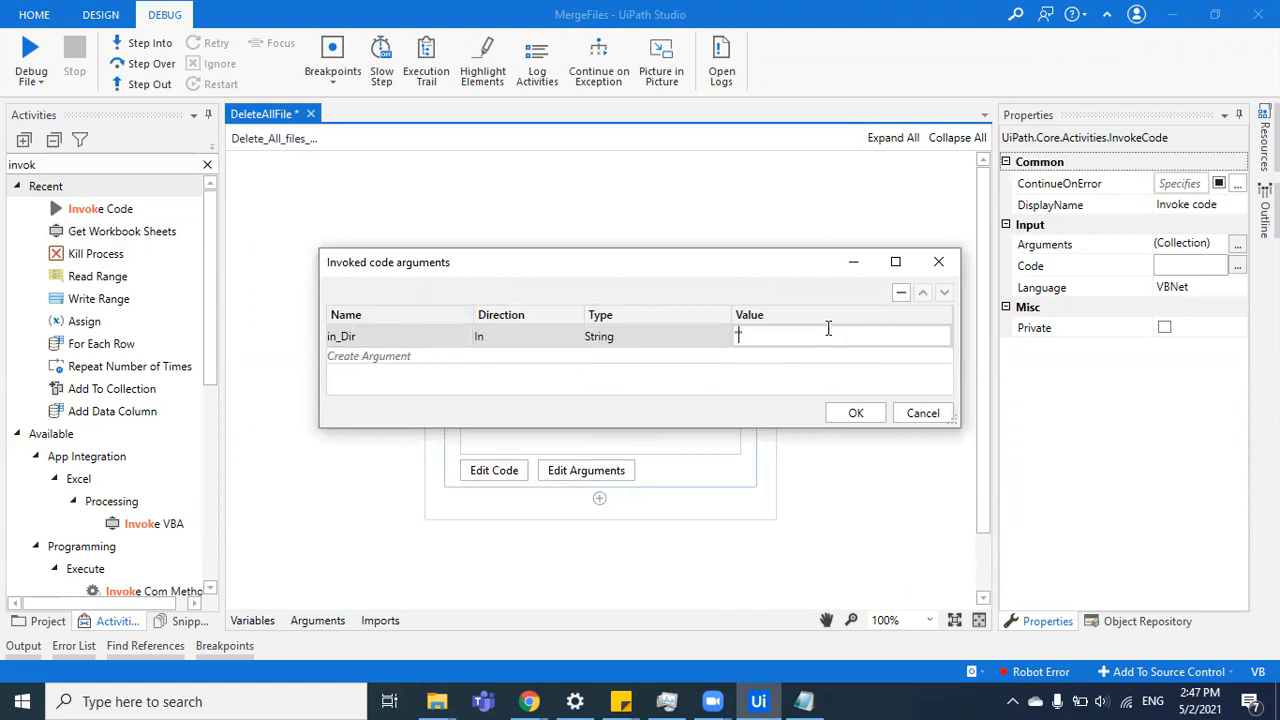
{"action": "type", "text": "\"E:\\YouTube\\MergeFiles\\InputData\\\""}
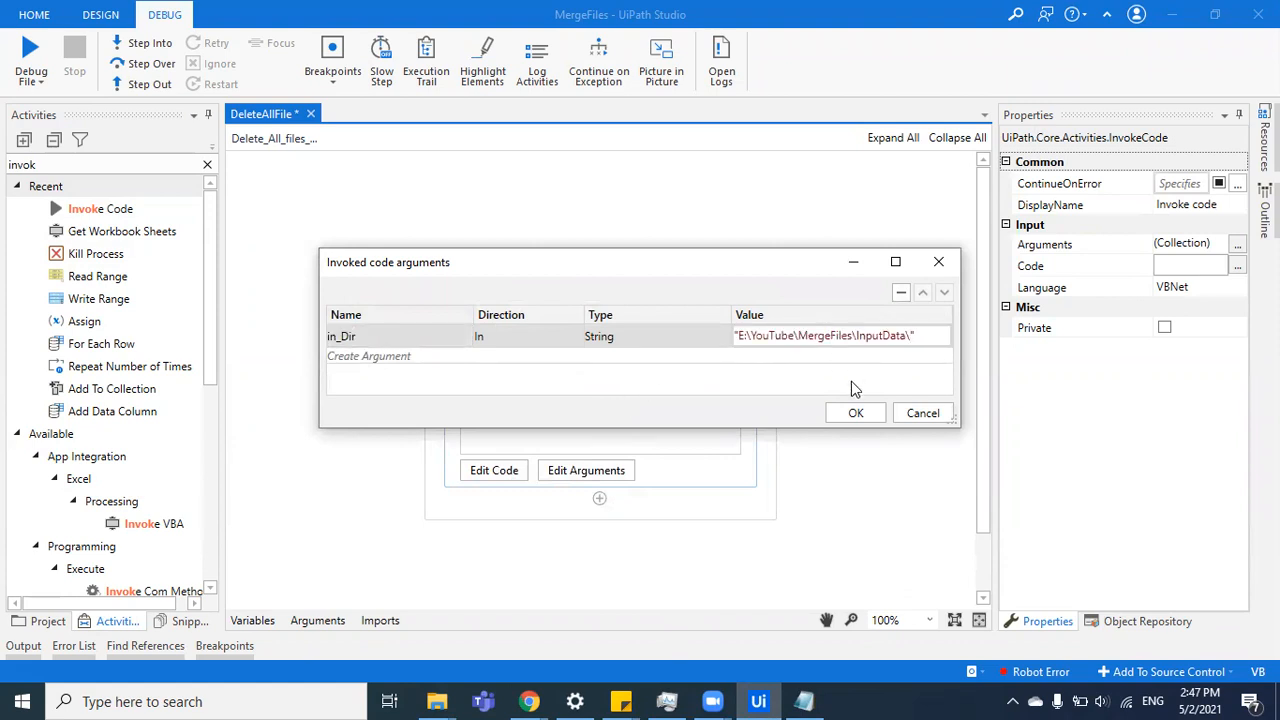
{"action": "left_click", "coordinate": [855, 413]}
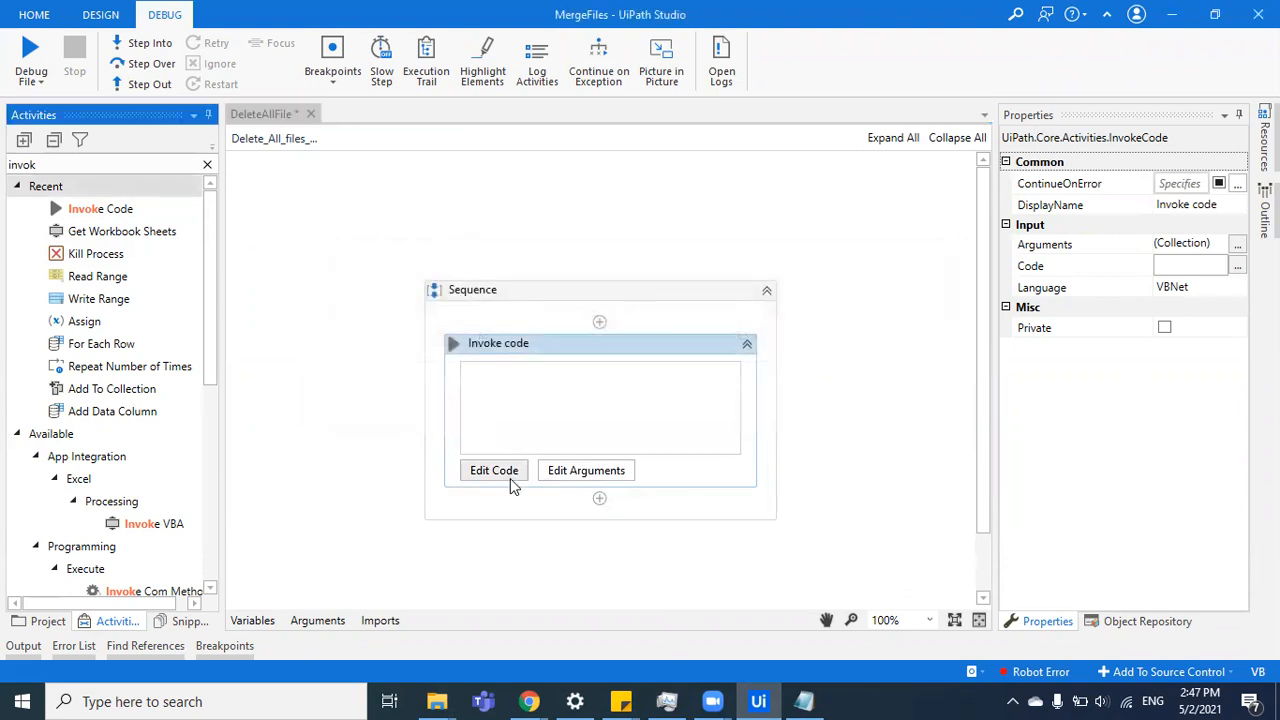
Step: In the Code Editor, start the line with Array.ForEach(Directory.GetDirectories(
{"action": "left_click", "coordinate": [493, 470]}
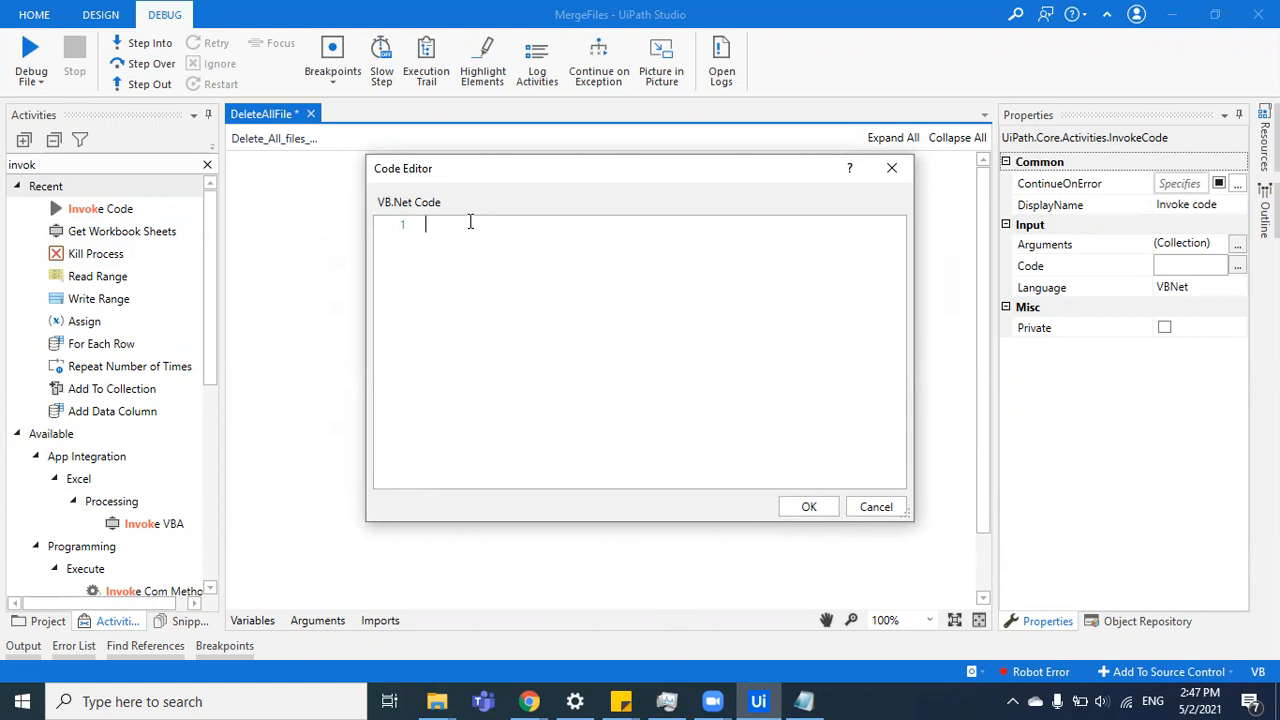
{"action": "type", "text": "Array"}
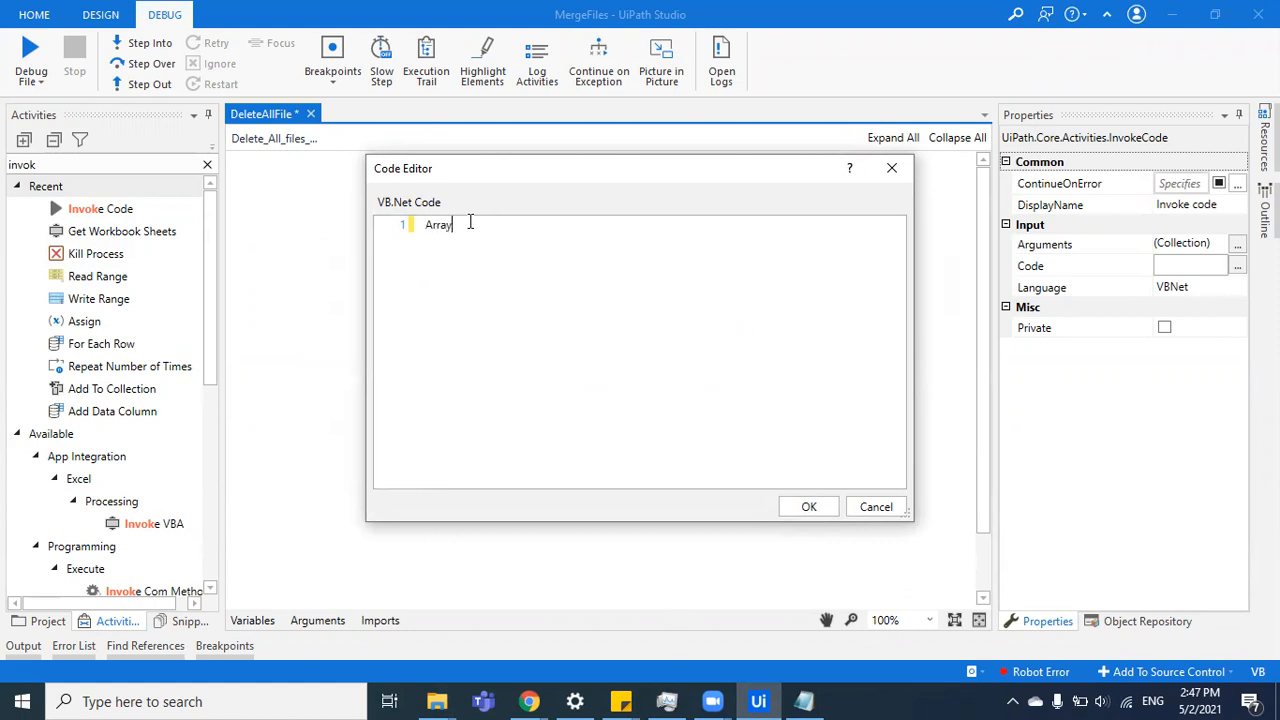
{"action": "type", "text": ".ForEach"}
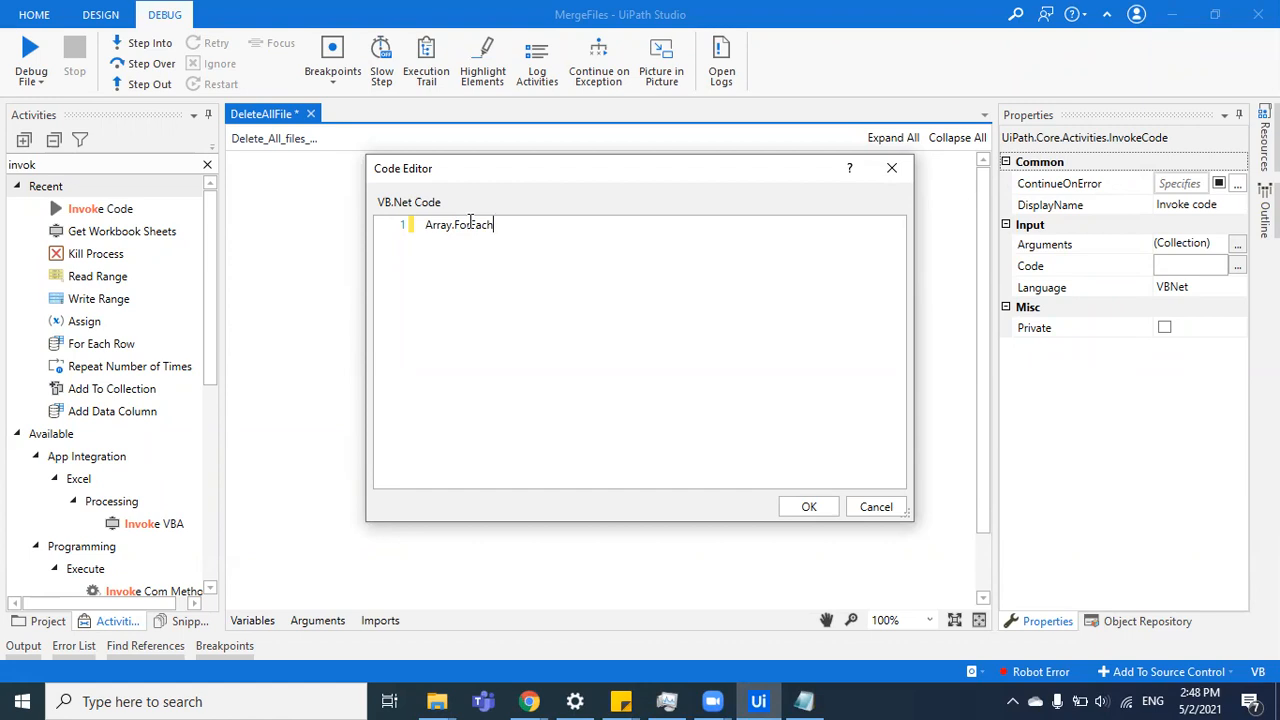
{"action": "type", "text": "("}
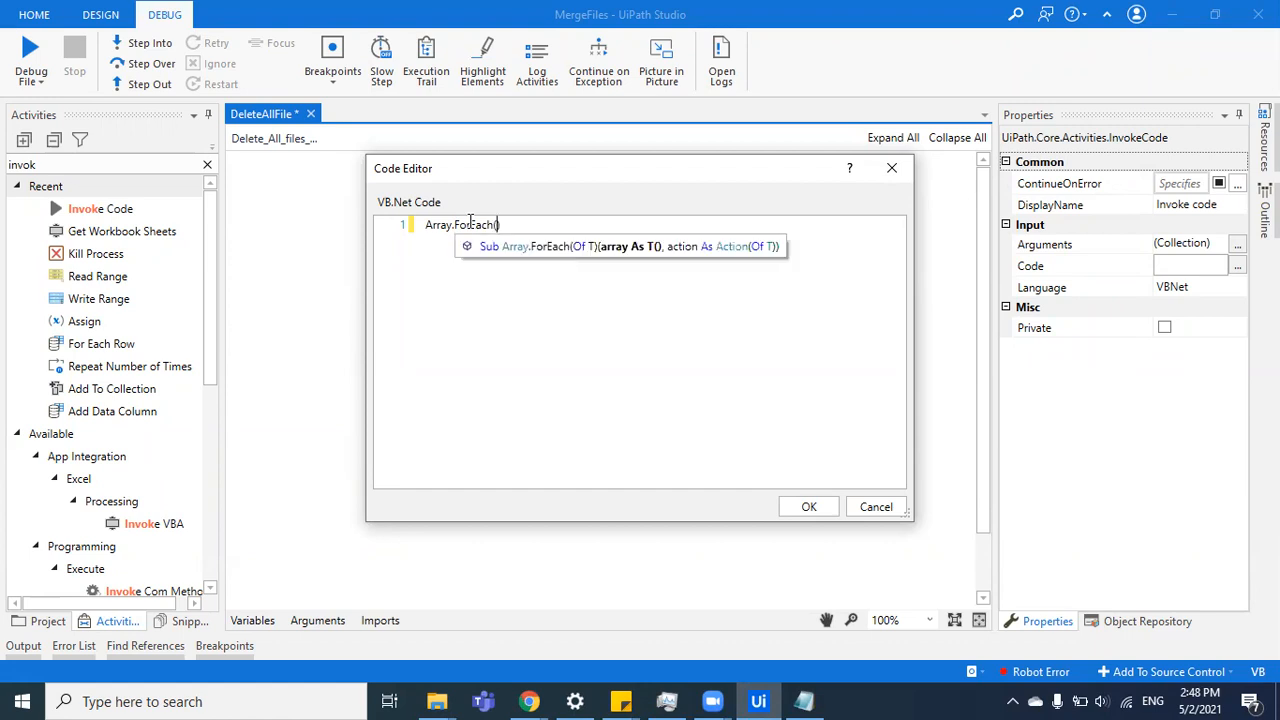
{"action": "type", "text": "Dir"}
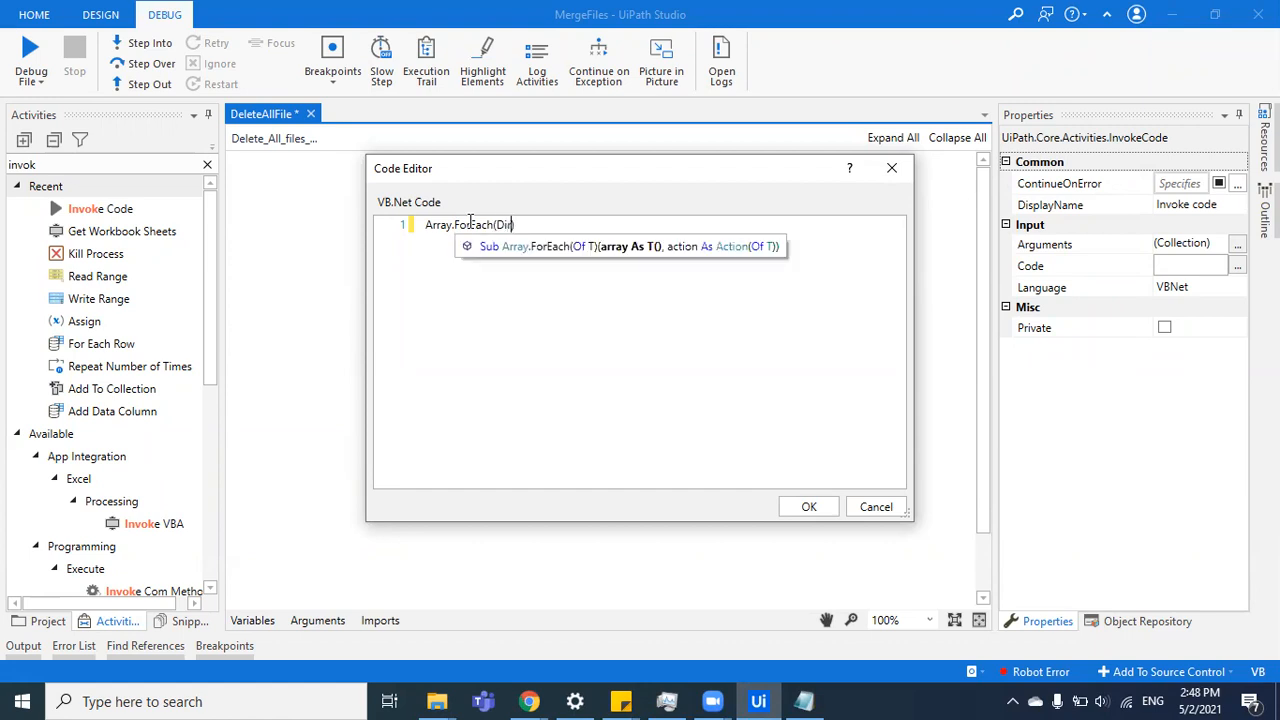
{"action": "type", "text": "ector"}
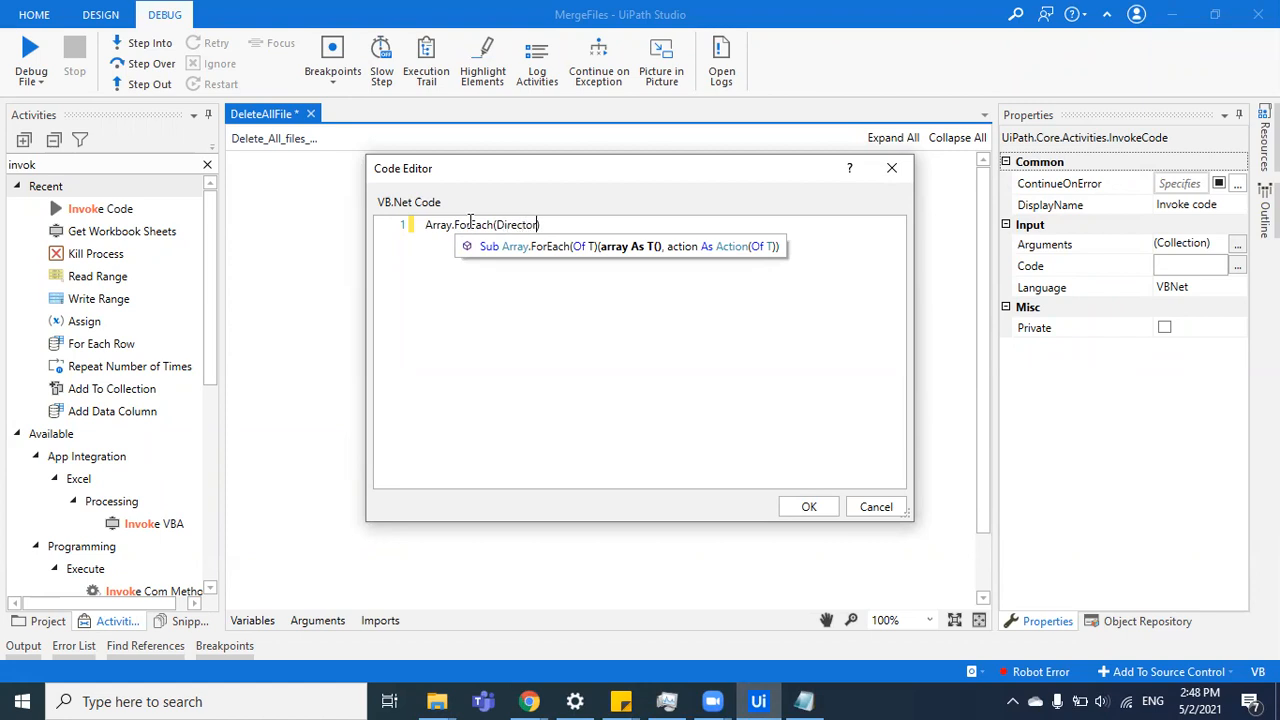
{"action": "type", "text": ".ge"}
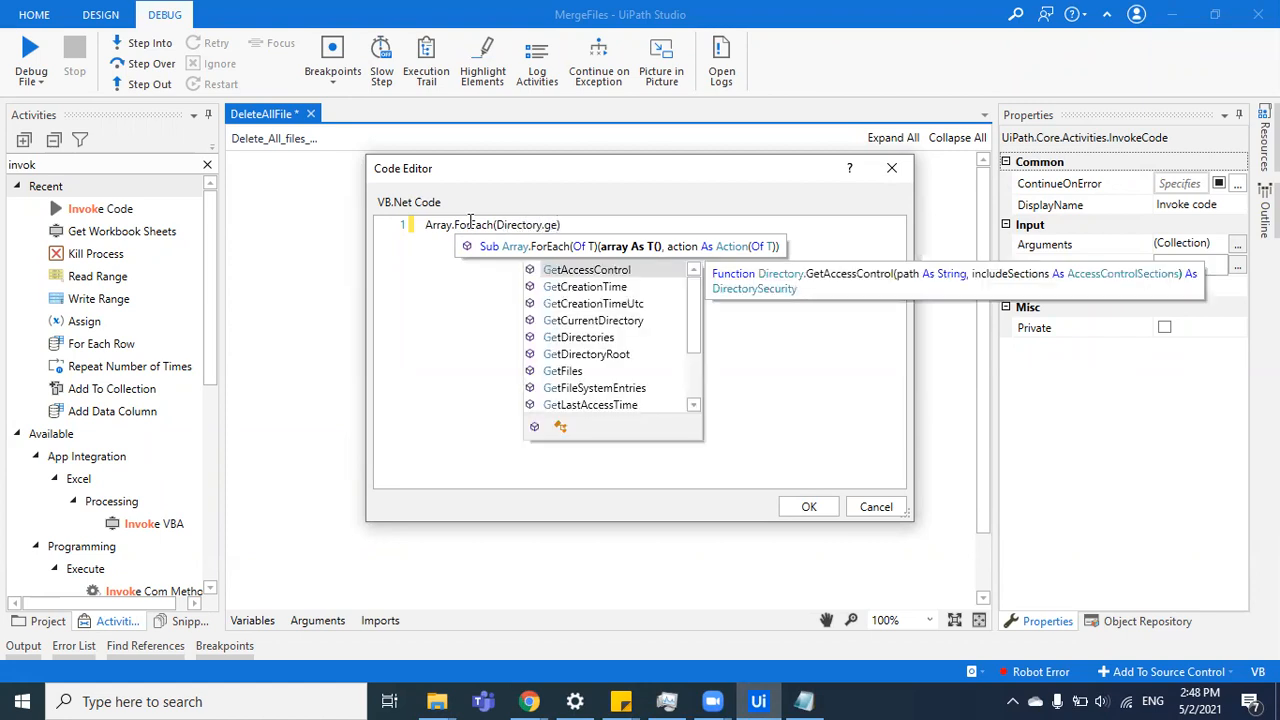
{"action": "type", "text": "tDire"}
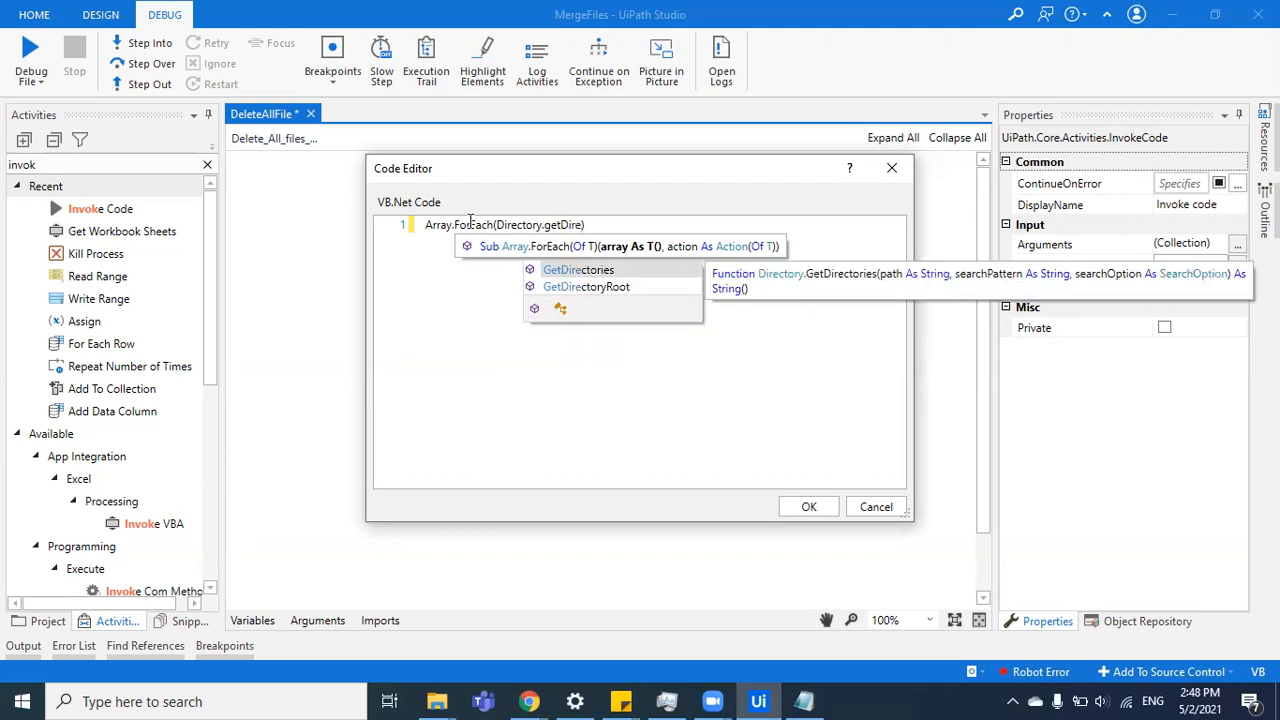
{"action": "left_click", "coordinate": [578, 269]}
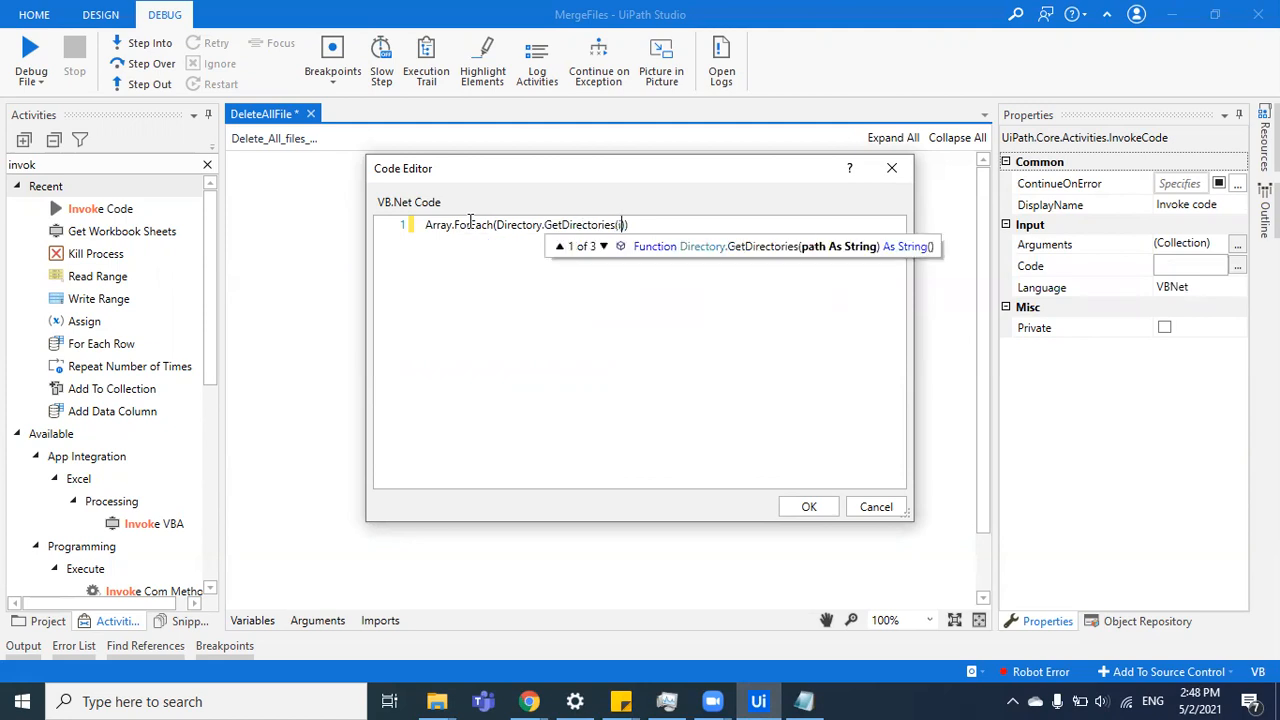
Step: Finish the line with in_Dir),Sub(x) Directory.Delete(x,true)) and save the code
{"action": "type", "text": "in_Dir"}
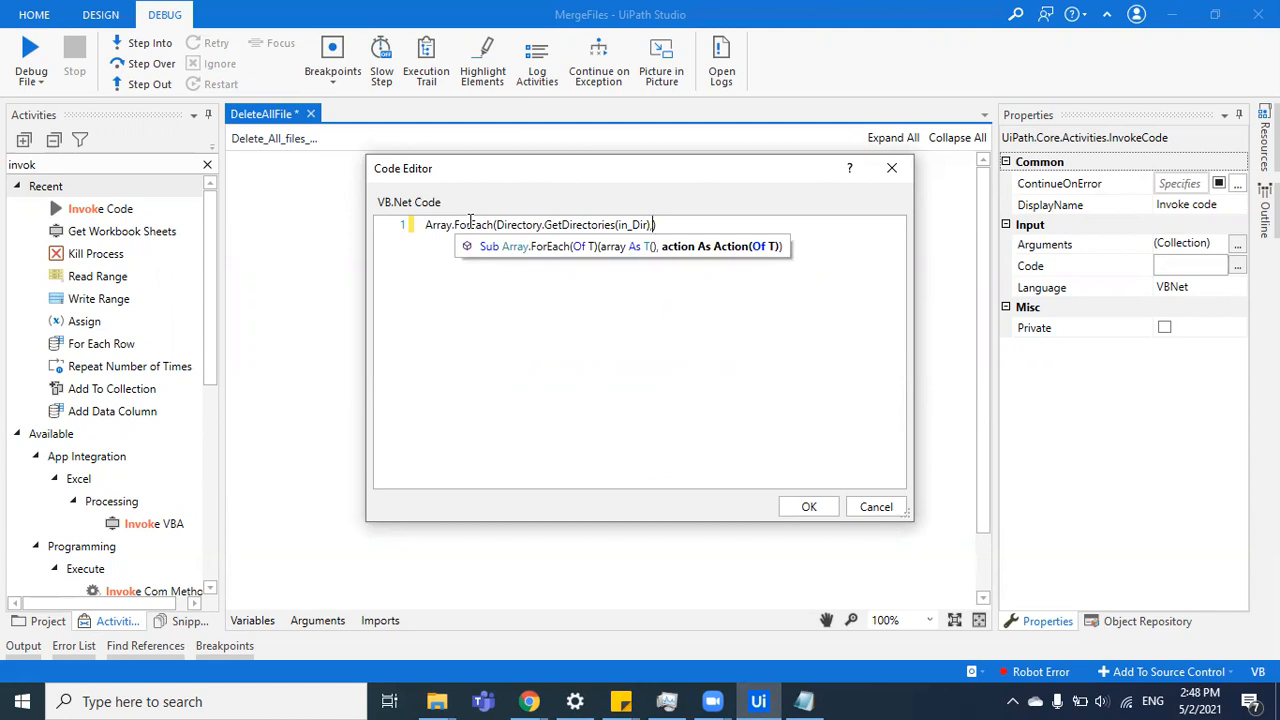
{"action": "type", "text": ",Sub(x"}
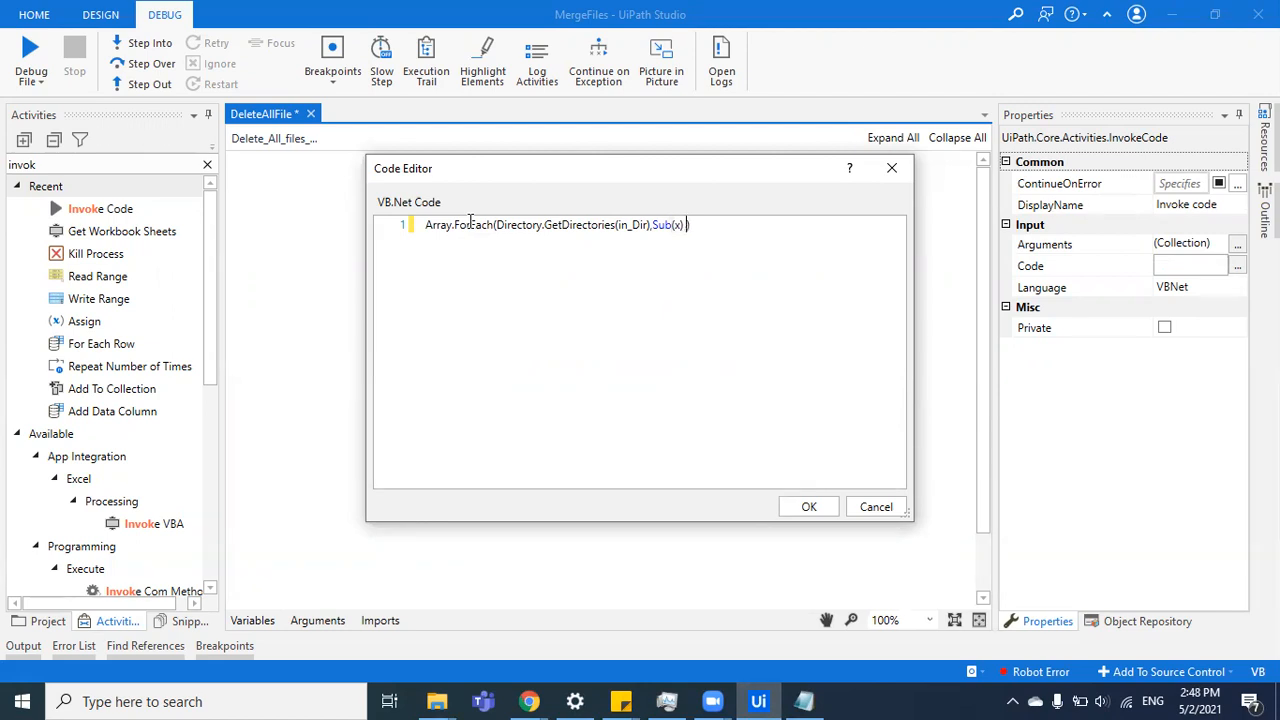
{"action": "type", "text": "Direc"}
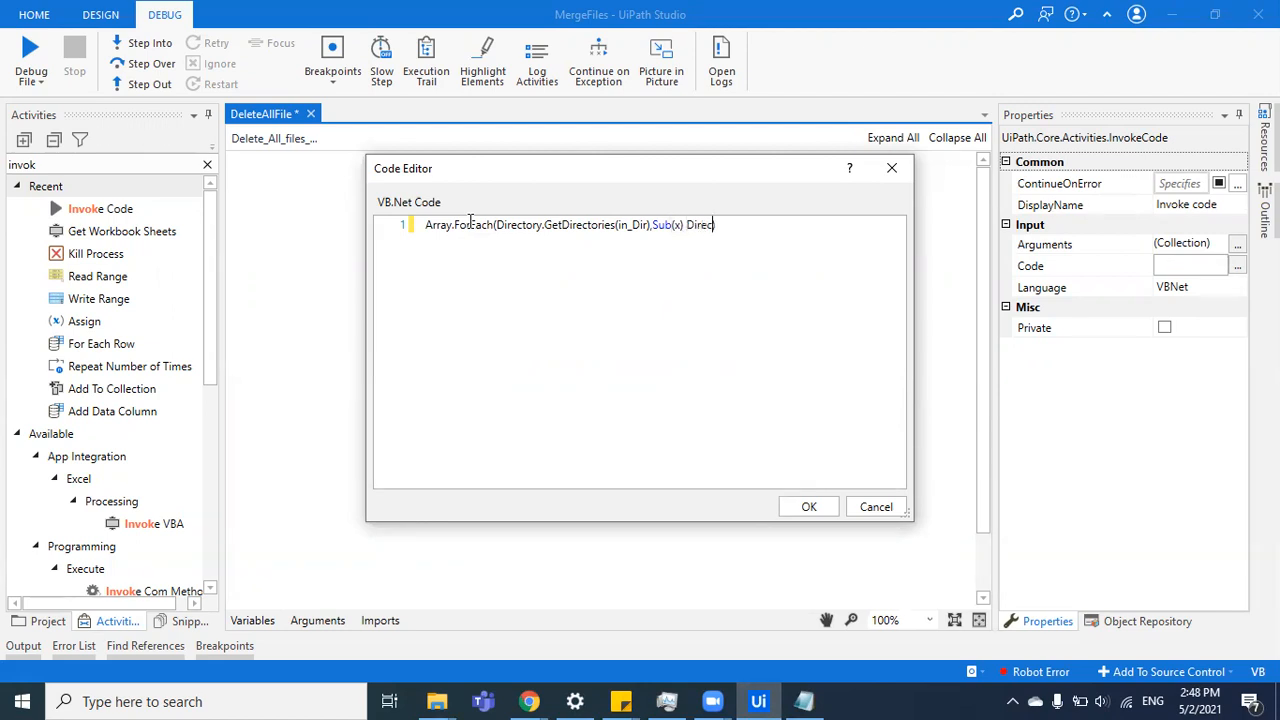
{"action": "type", "text": "tory)"}
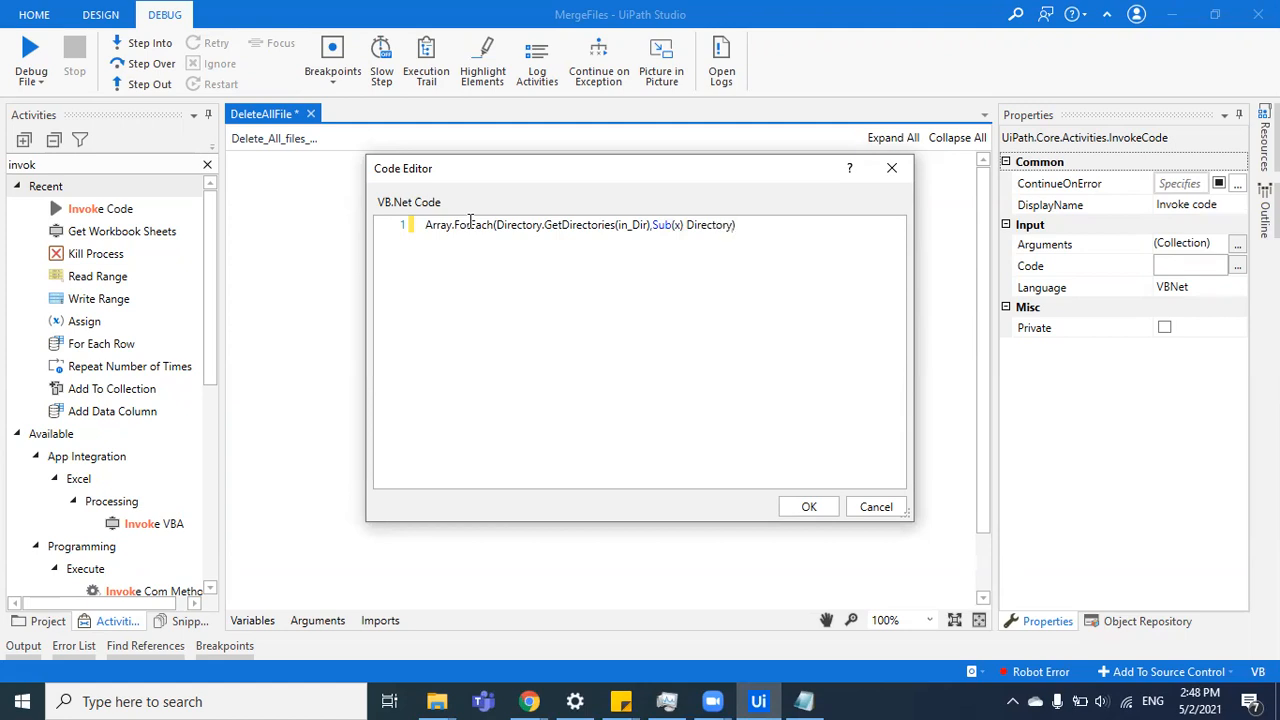
{"action": "type", "text": ".Delete"}
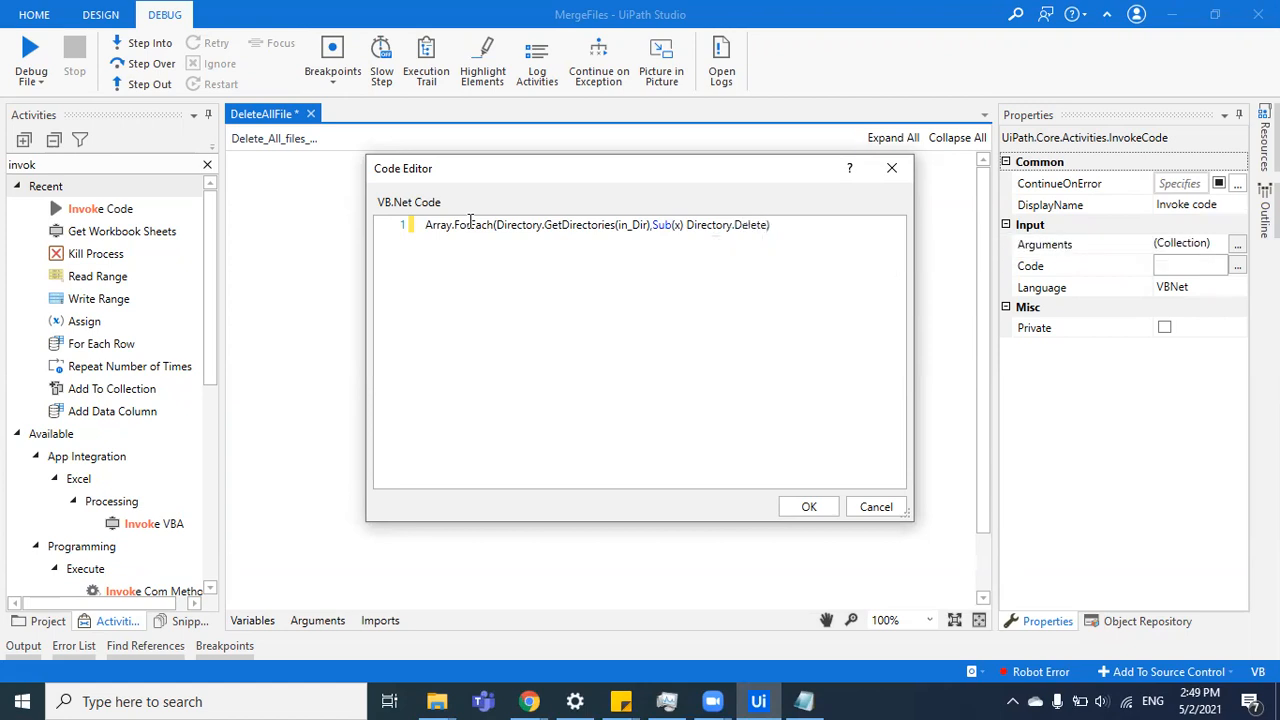
{"action": "type", "text": "())"}
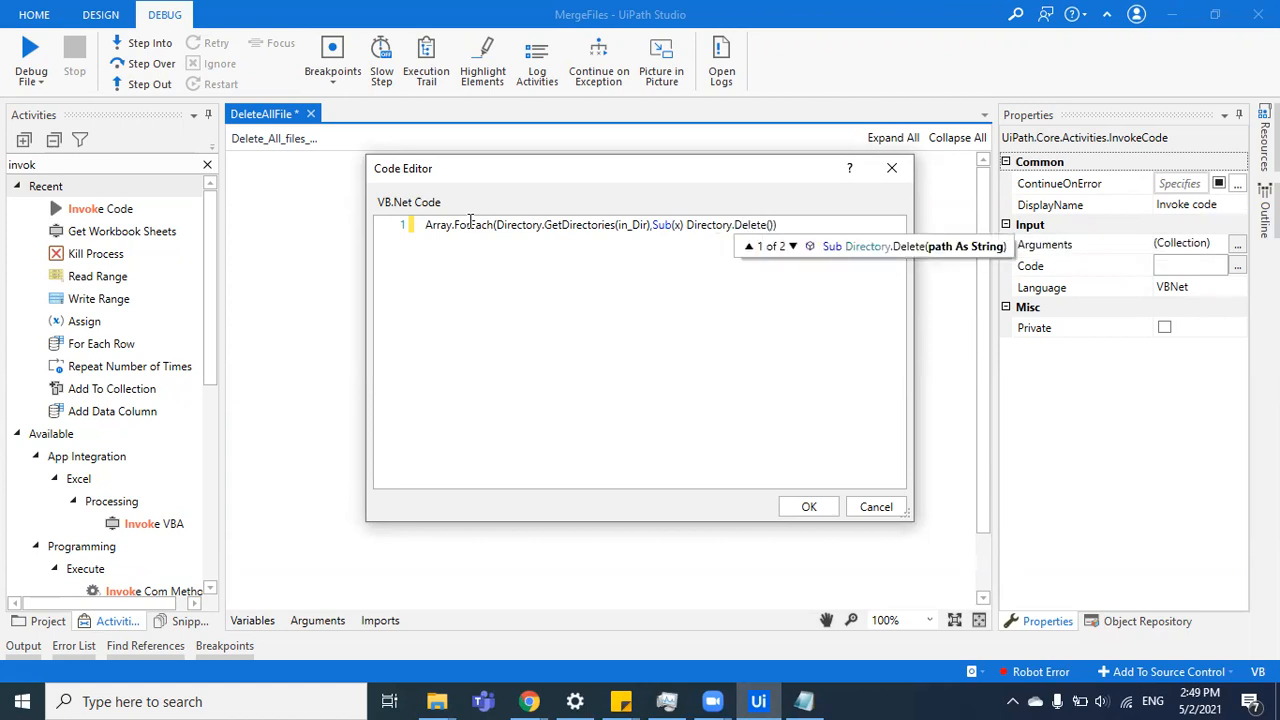
{"action": "type", "text": "x"}
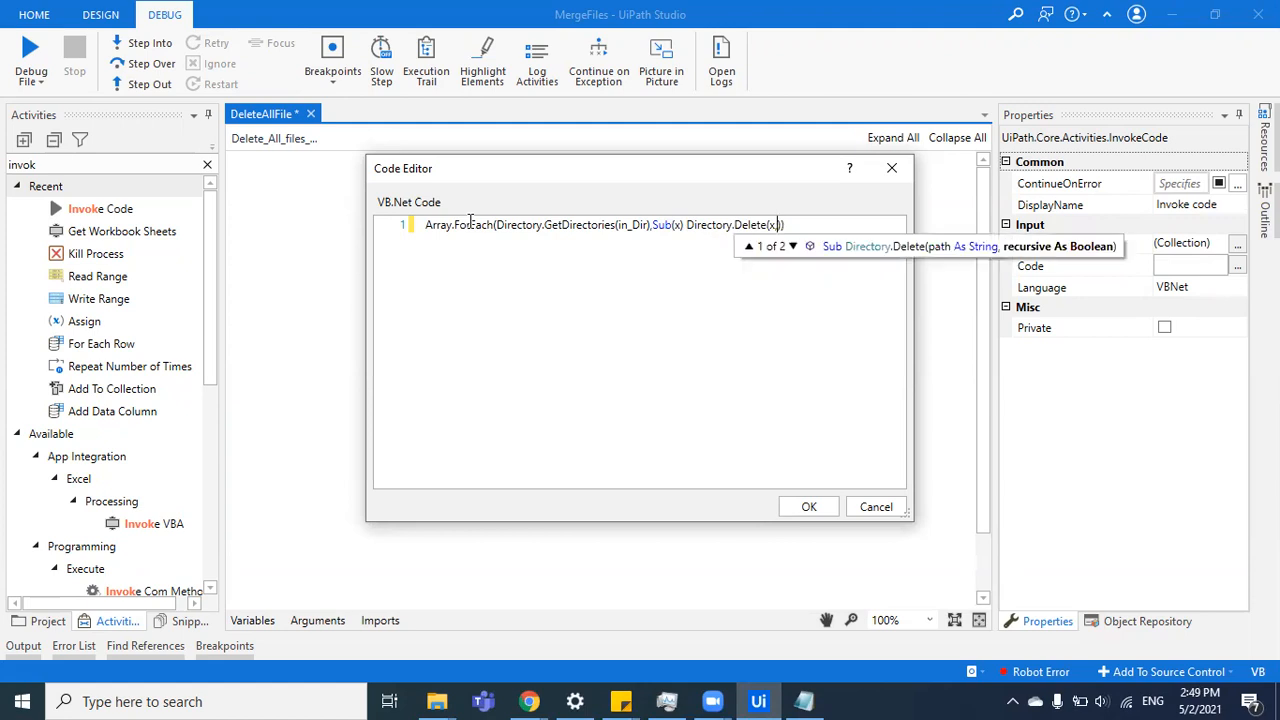
{"action": "type", "text": ",true"}
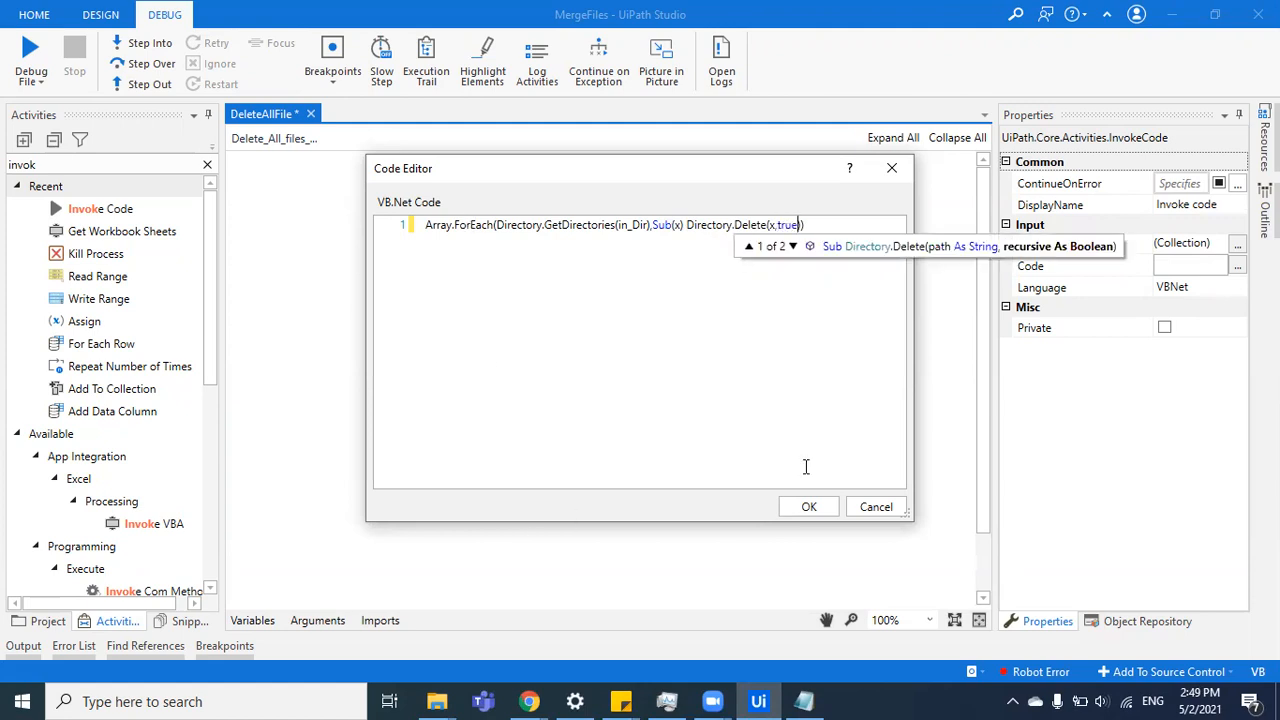
{"action": "left_click", "coordinate": [808, 506]}
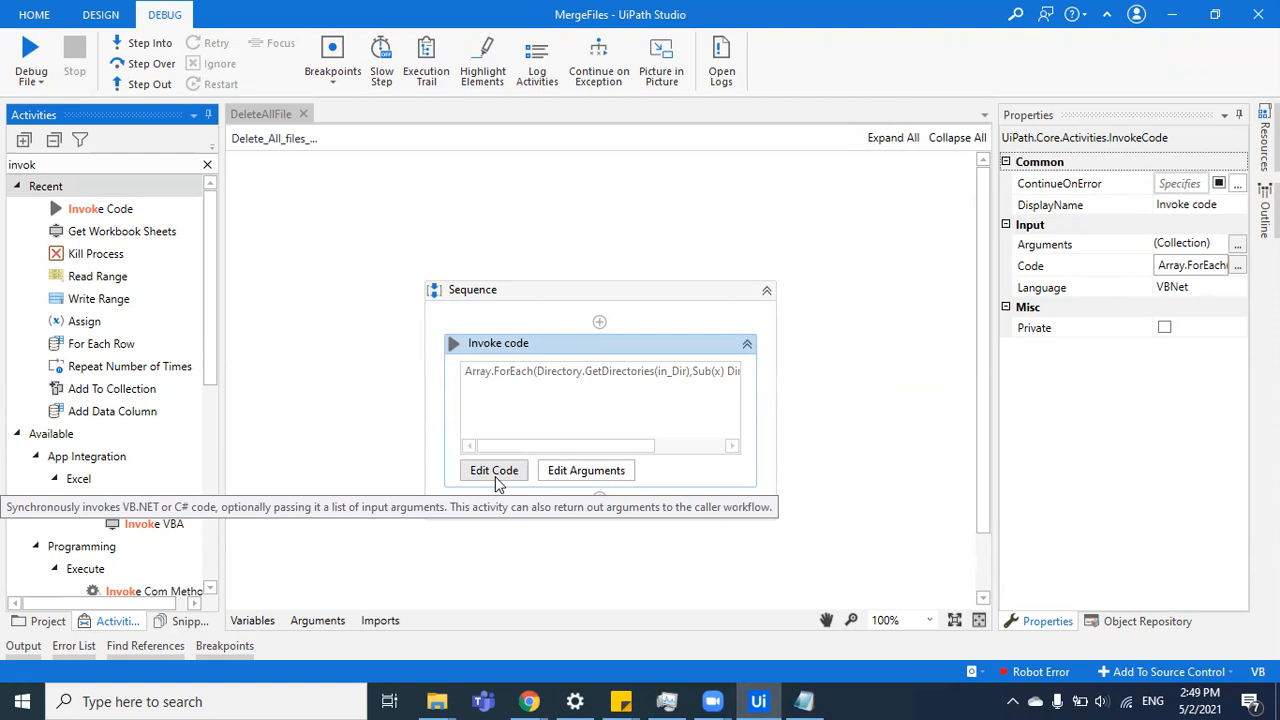
{"action": "mouse_move", "coordinate": [436, 701]}
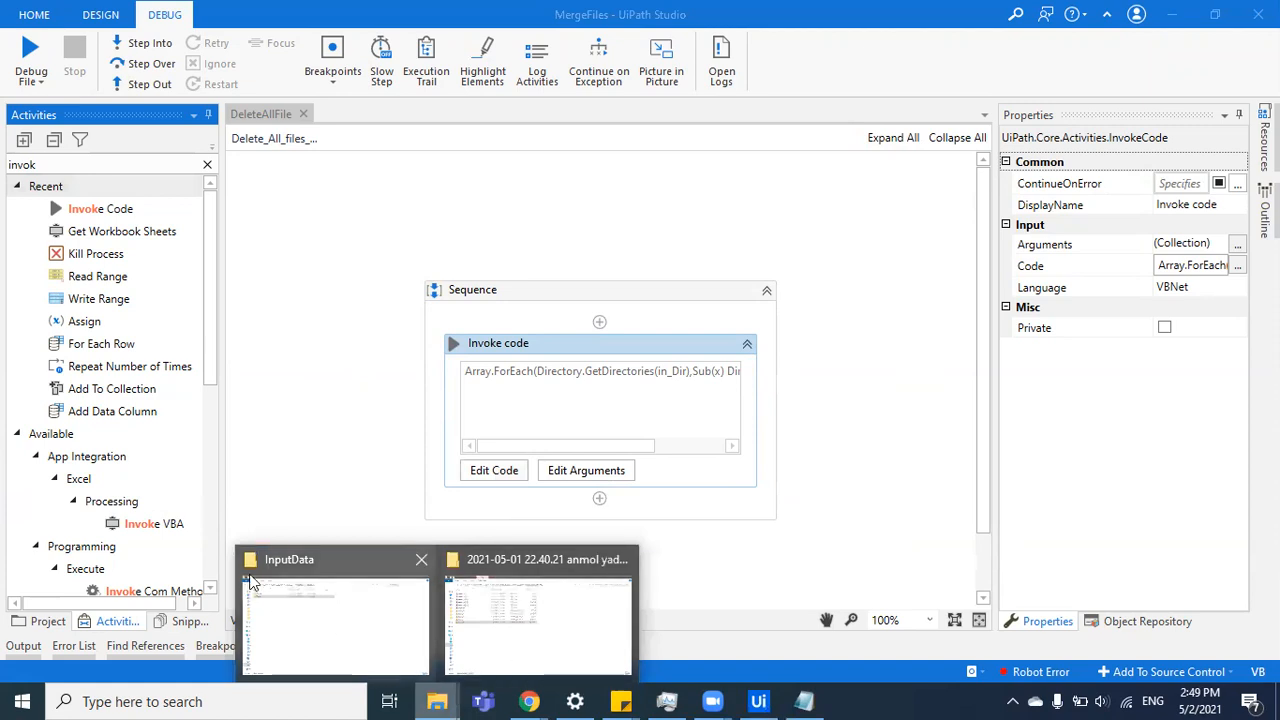
Step: View the InputData folder, then run the workflow with Debug File
{"action": "left_click", "coordinate": [335, 625]}
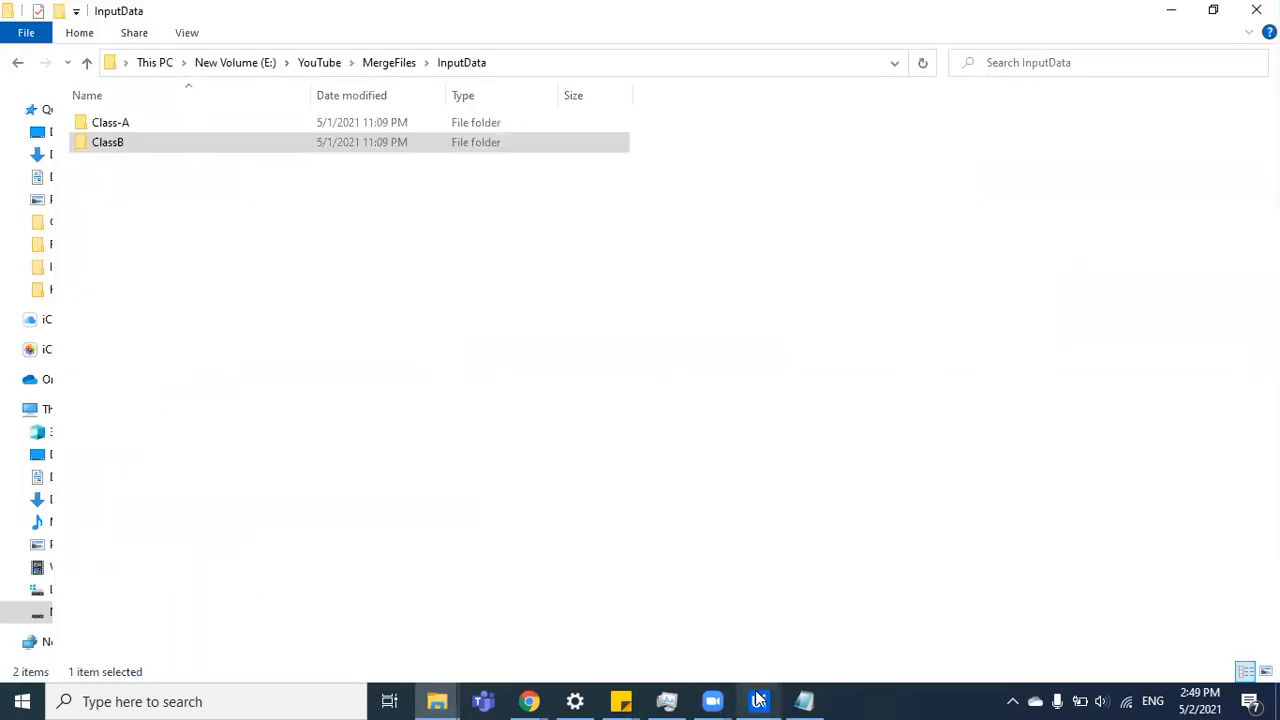
{"action": "left_click", "coordinate": [758, 701]}
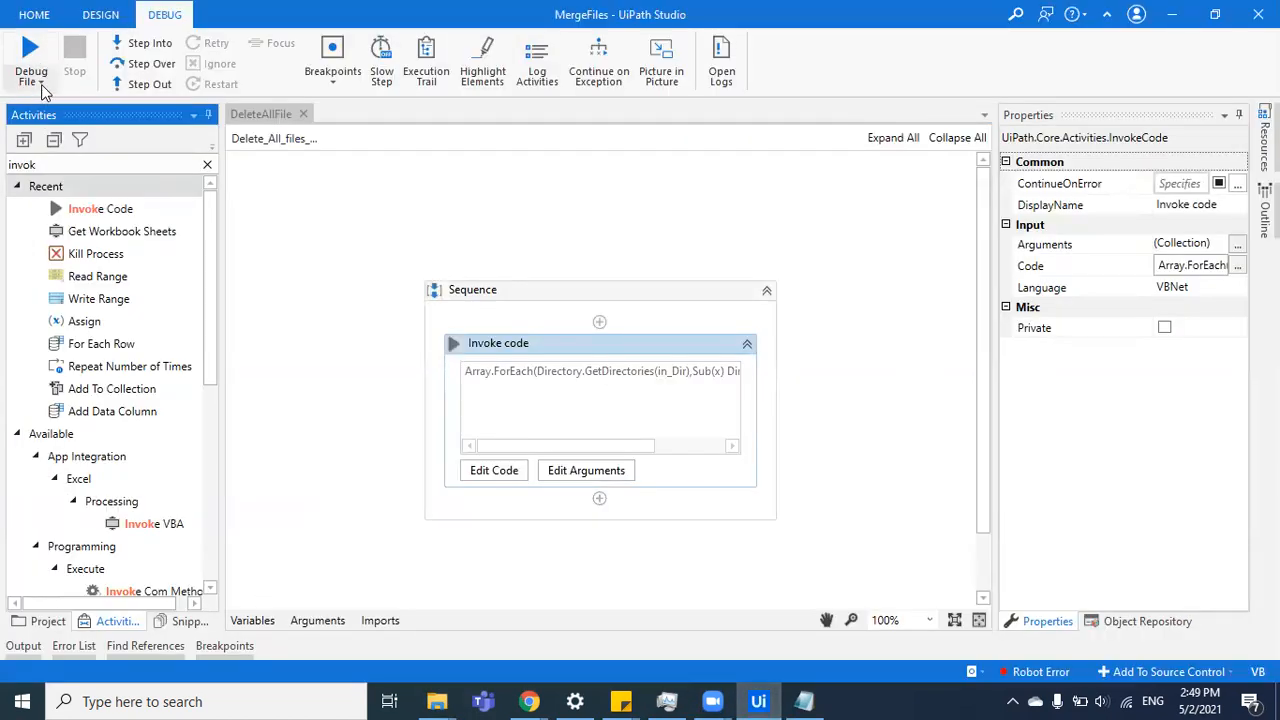
{"action": "left_click", "coordinate": [30, 70]}
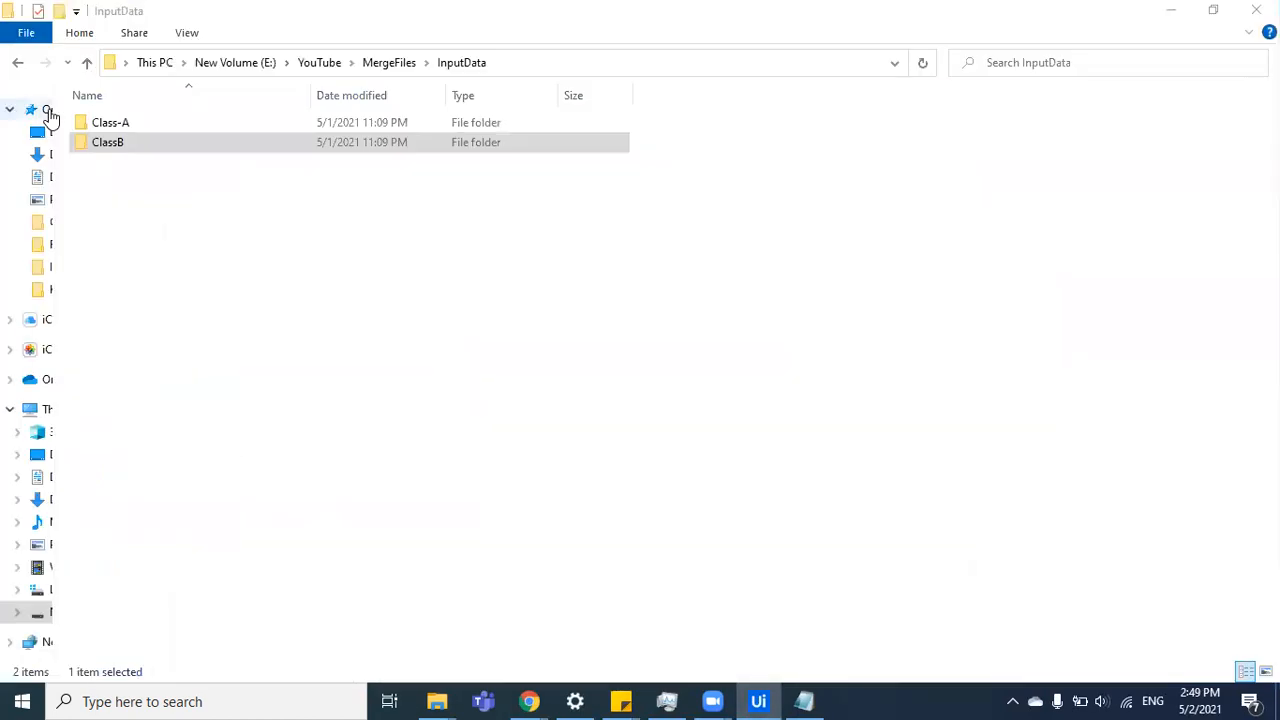
Step: Check the folder contents in File Explorer and return to the workflow
{"action": "left_click", "coordinate": [758, 701]}
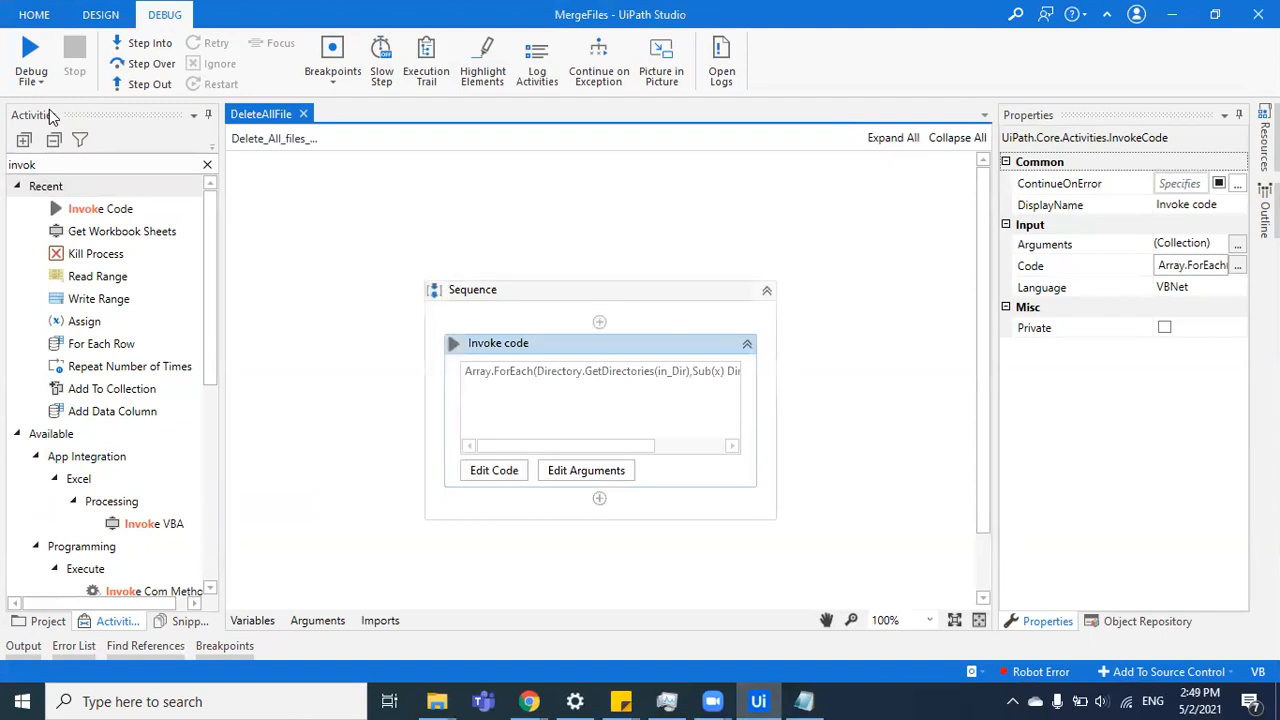
{"action": "mouse_move", "coordinate": [437, 701]}
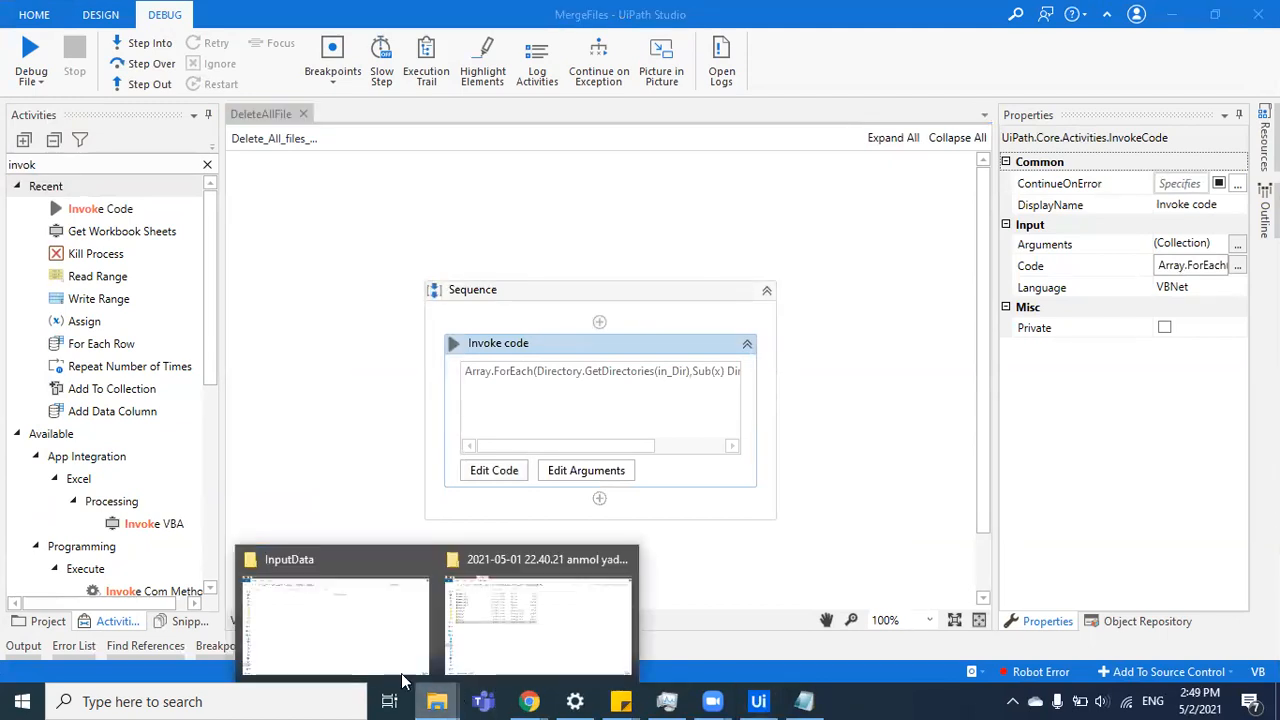
{"action": "left_click", "coordinate": [335, 625]}
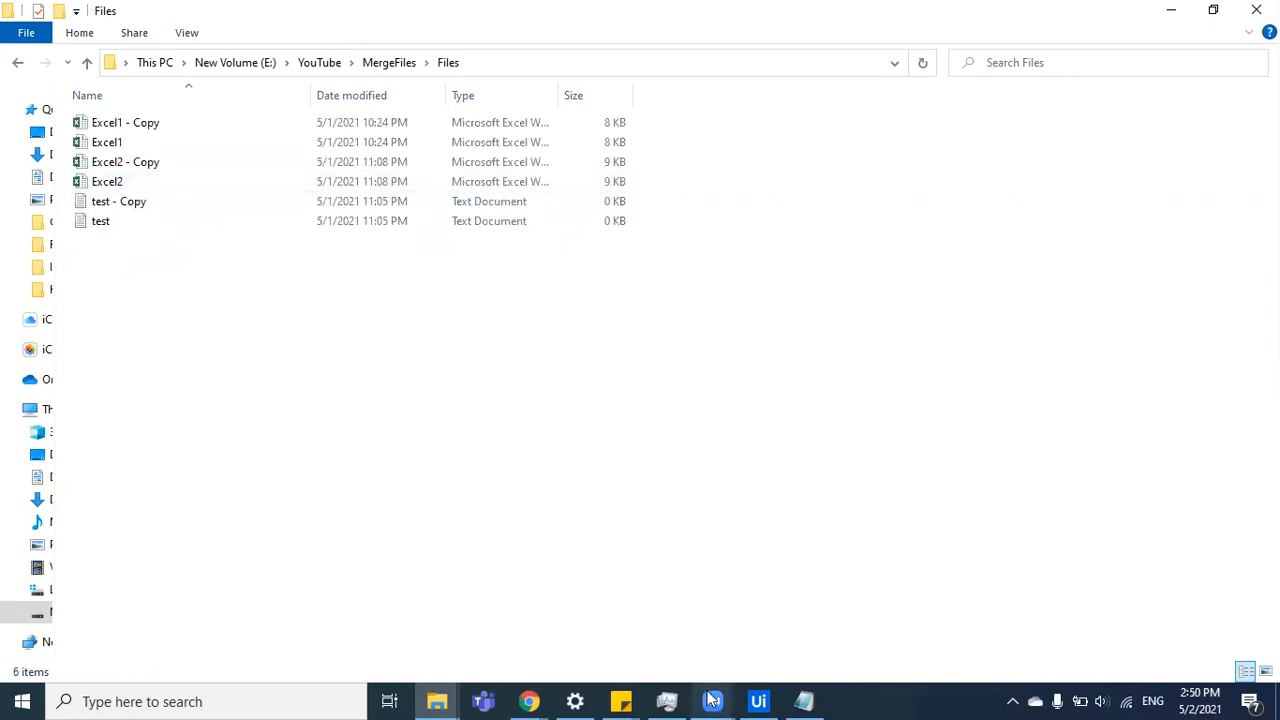
{"action": "left_click", "coordinate": [758, 701]}
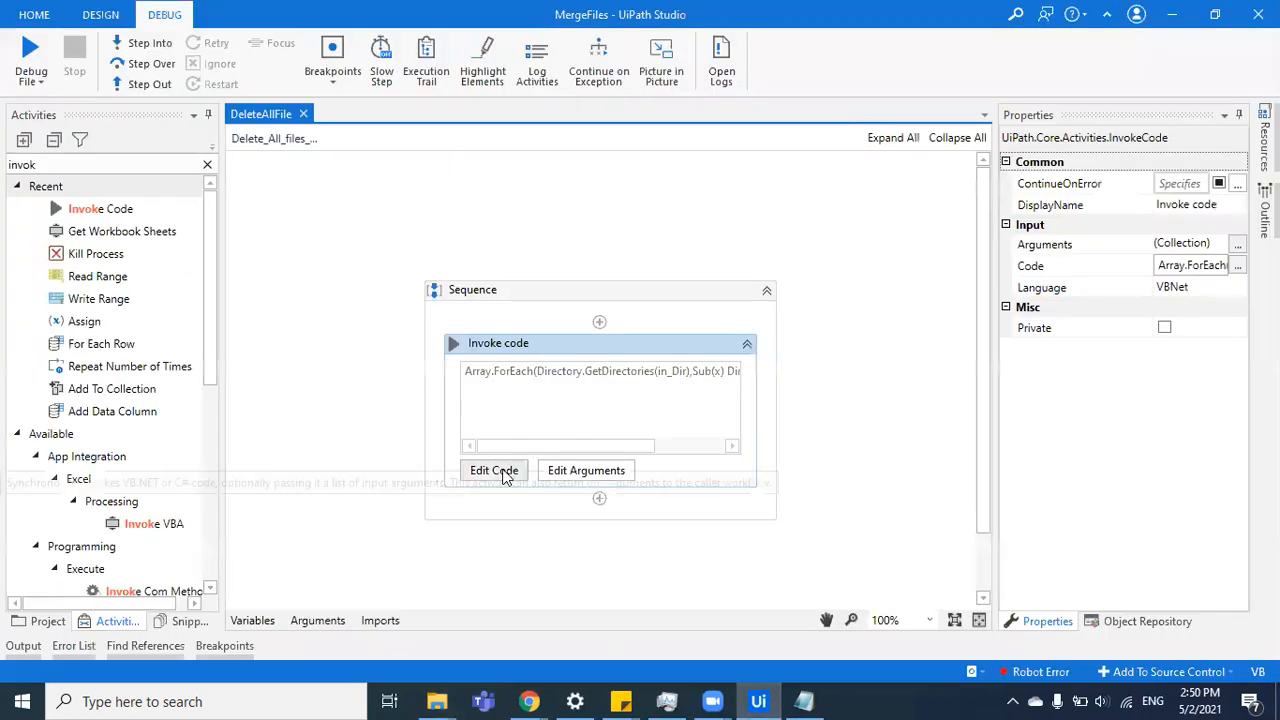
Step: Change the code to Array.ForEach(Directory.GetFiles(in_Dir),Sub(x) File.Delete(x))
{"action": "left_click", "coordinate": [494, 470]}
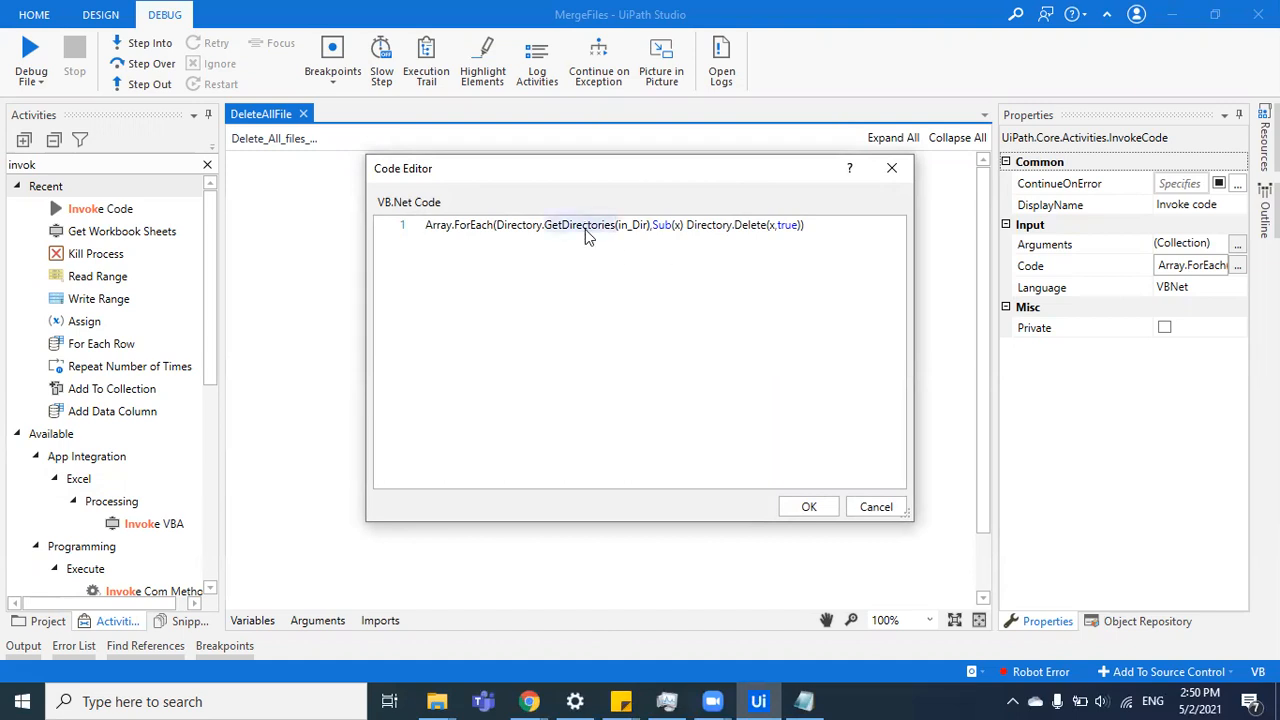
{"action": "mouse_move", "coordinate": [578, 224]}
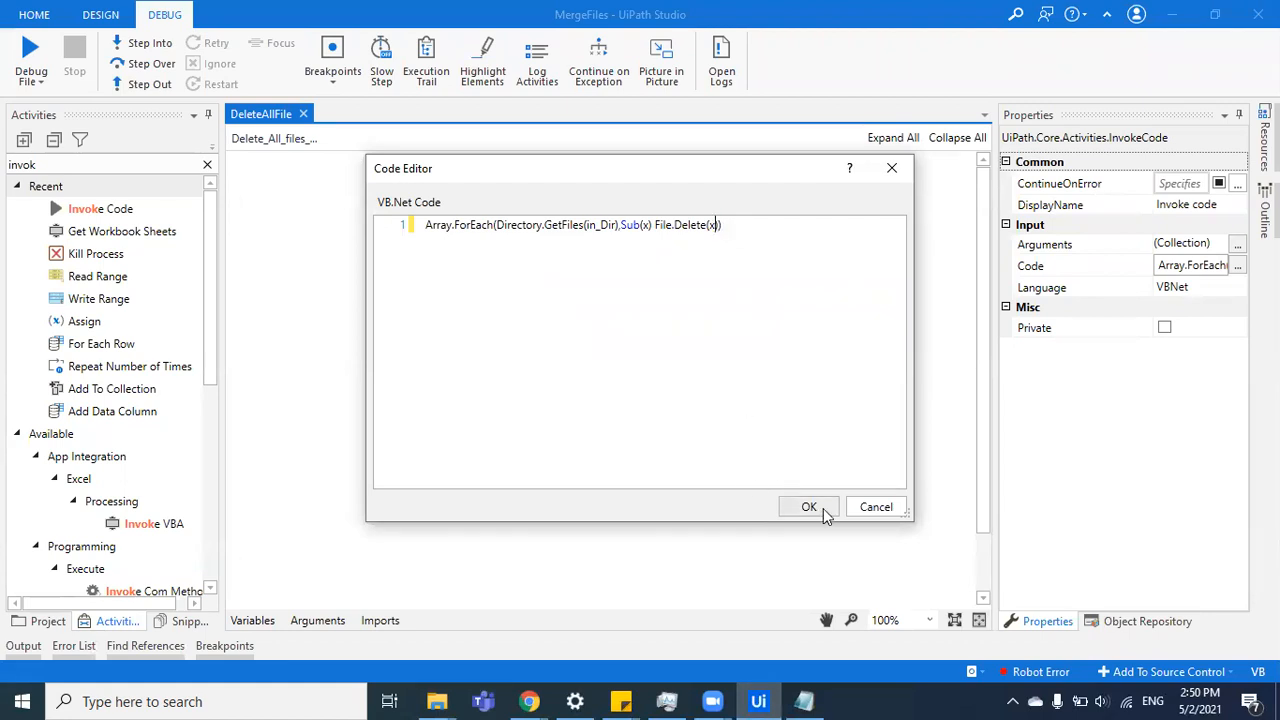
{"action": "left_click", "coordinate": [809, 506]}
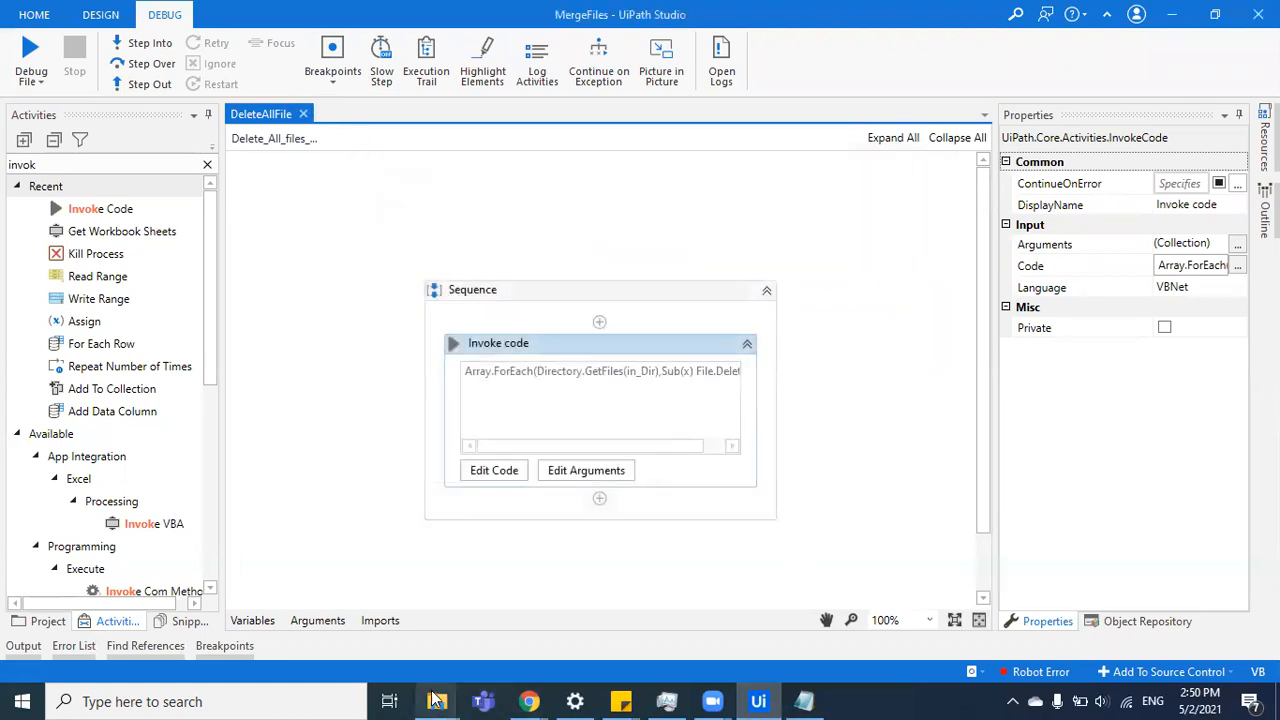
{"action": "left_click", "coordinate": [436, 701]}
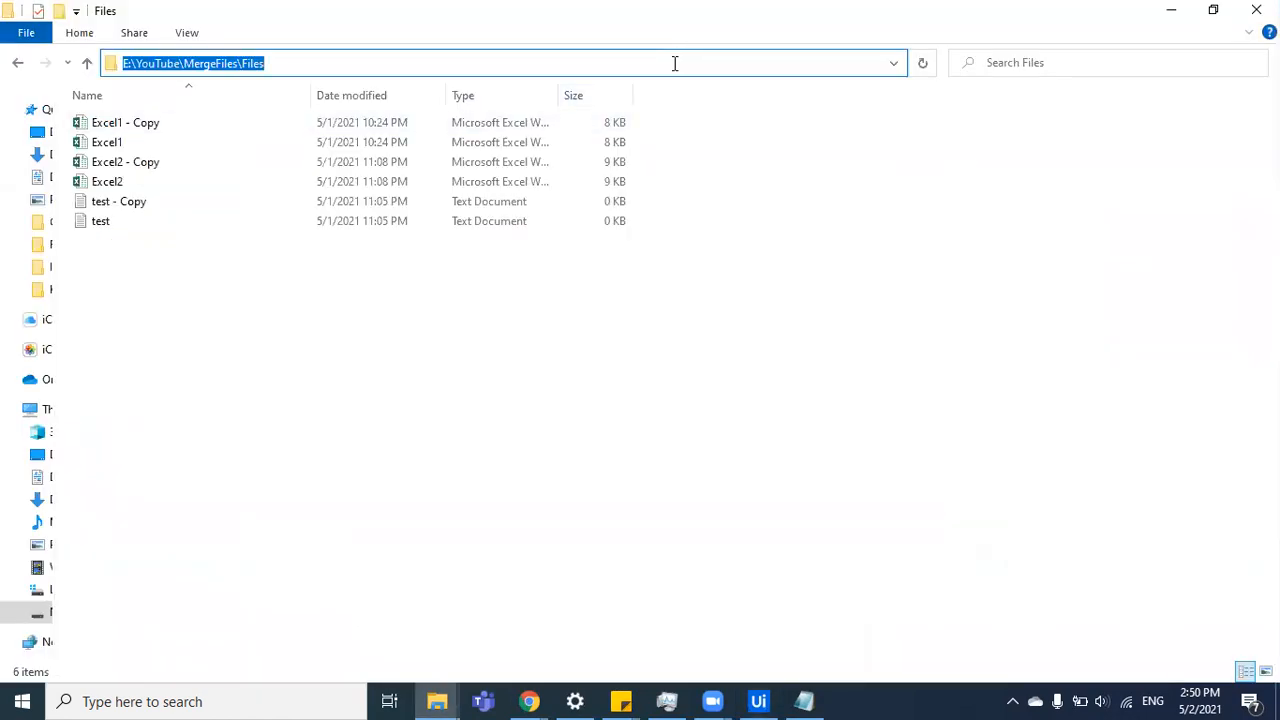
Step: Replace InputData with Files in the in_Dir argument value
{"action": "left_click", "coordinate": [758, 701]}
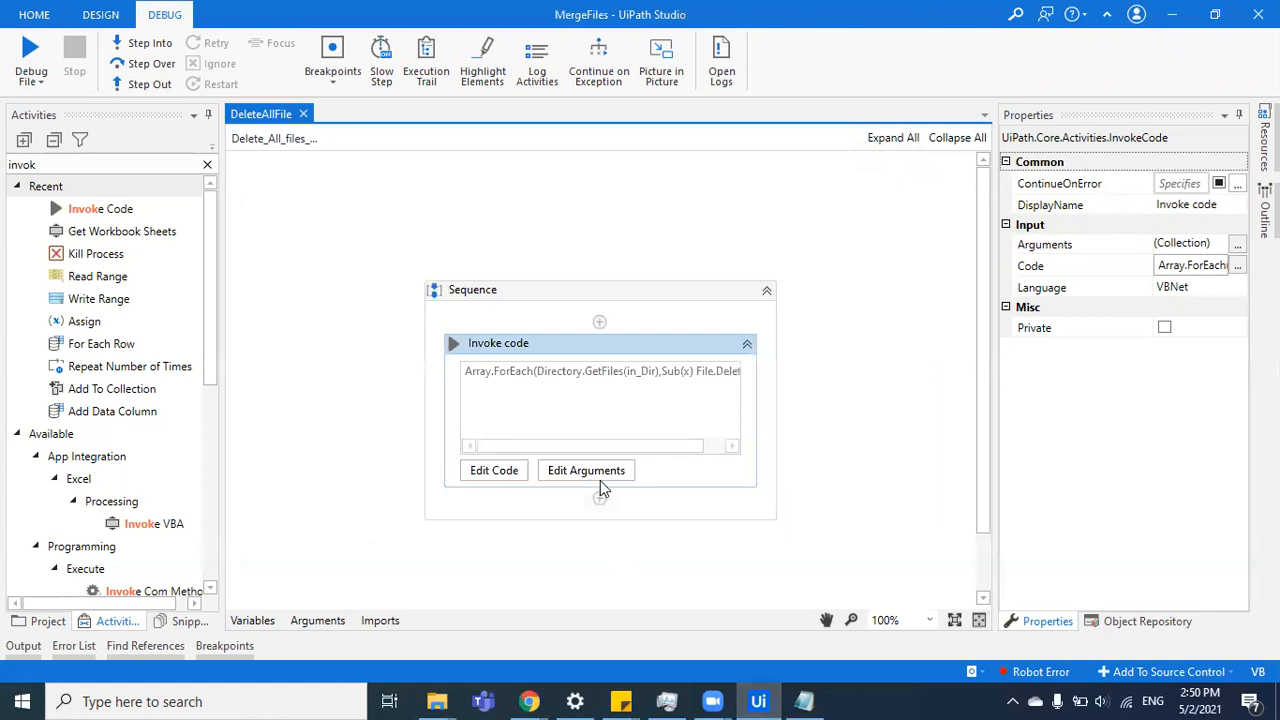
{"action": "left_click", "coordinate": [586, 470]}
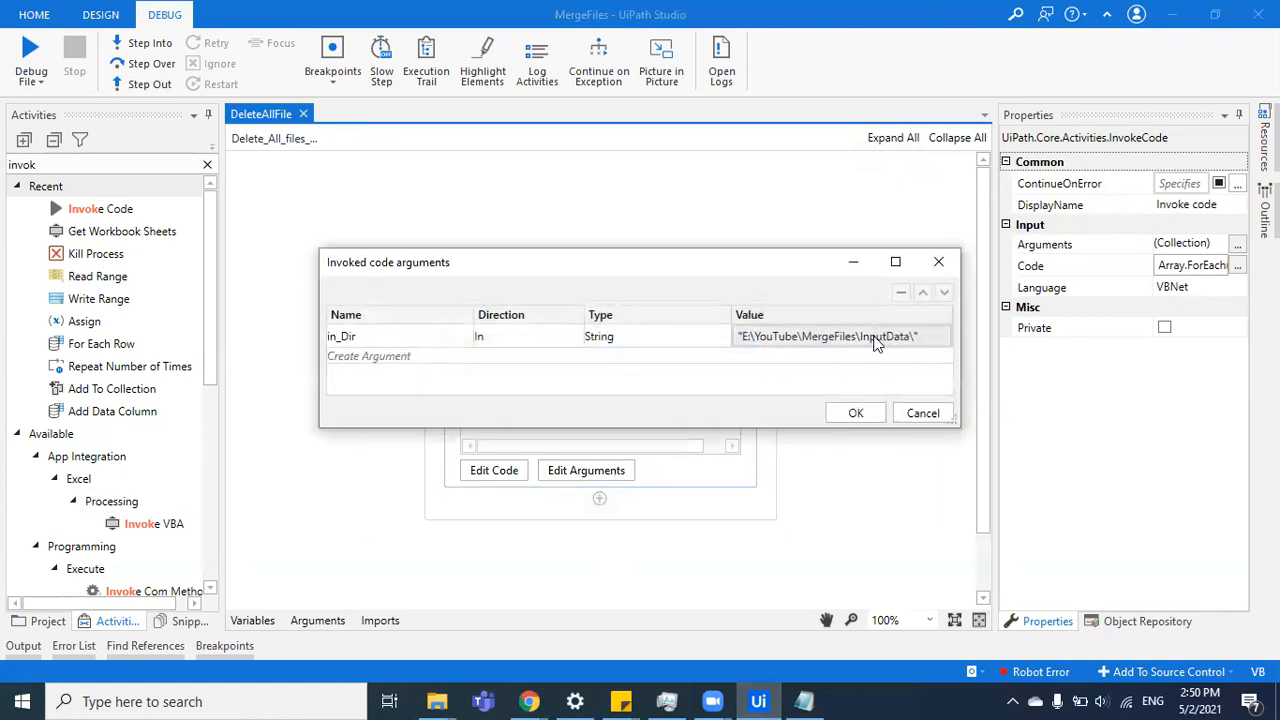
{"action": "type", "text": "Files"}
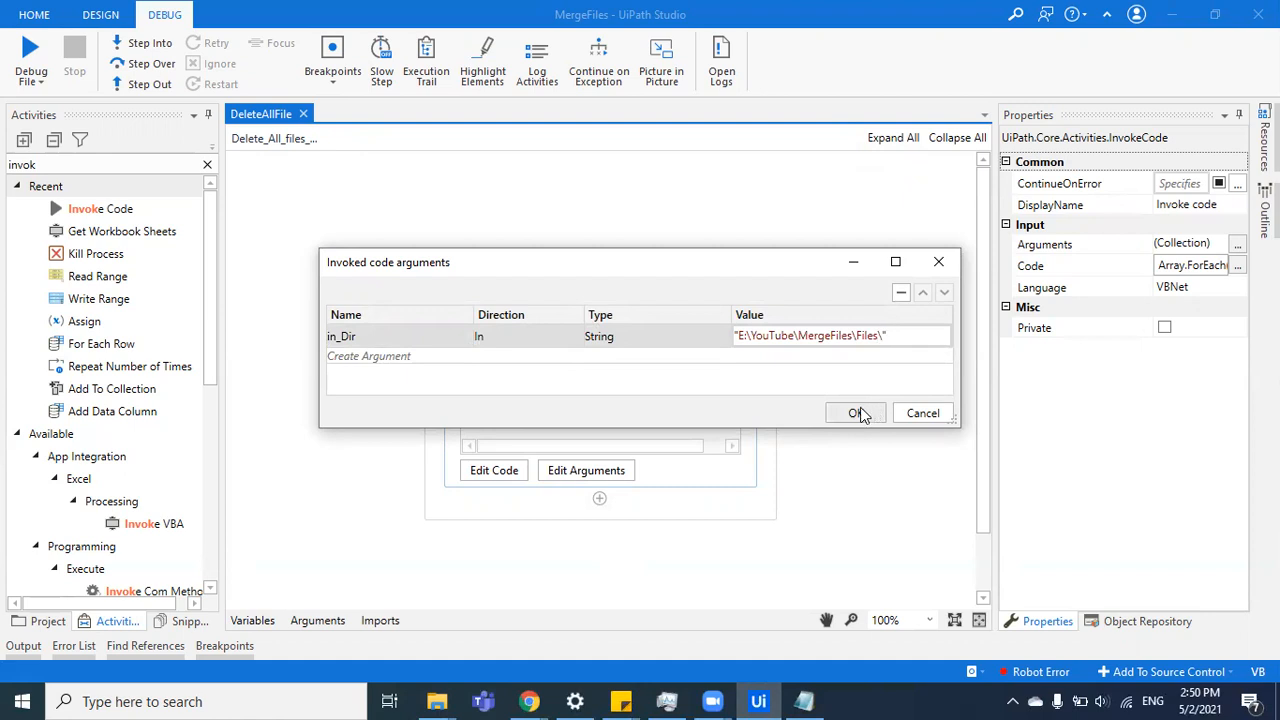
{"action": "left_click", "coordinate": [855, 413]}
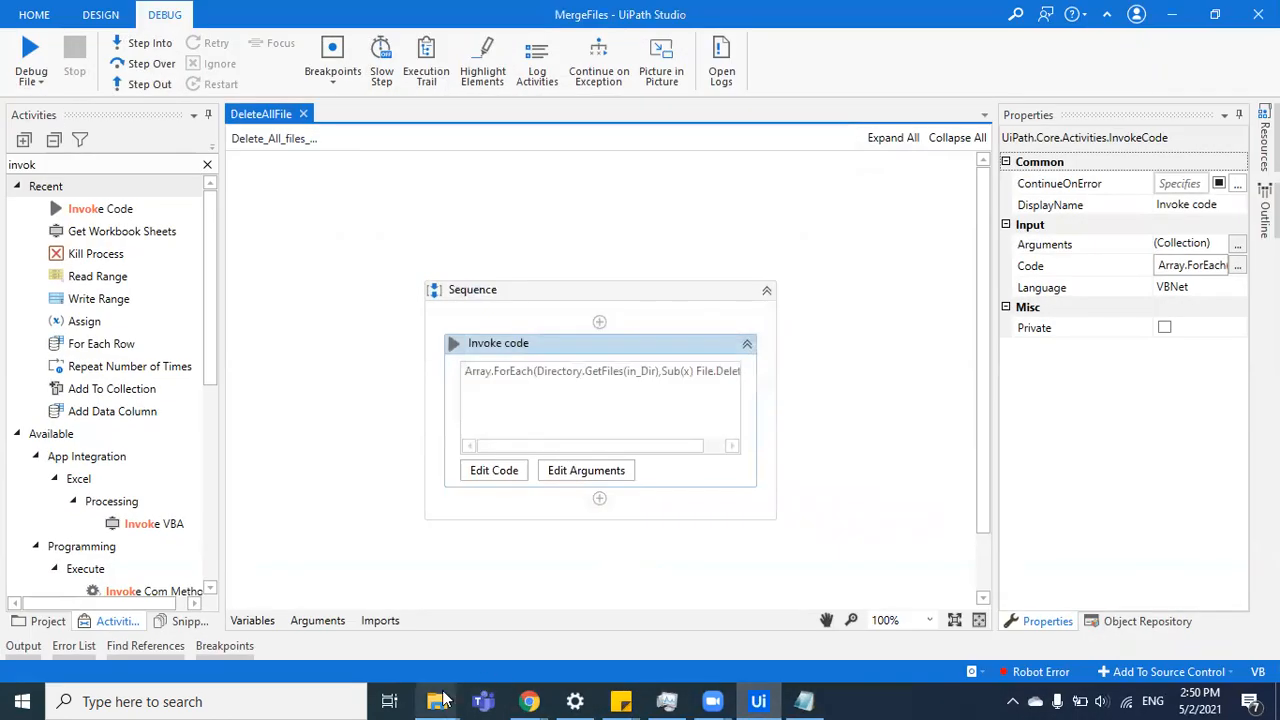
Step: View the now-empty Files folder, then switch back to UiPath Studio
{"action": "left_click", "coordinate": [436, 701]}
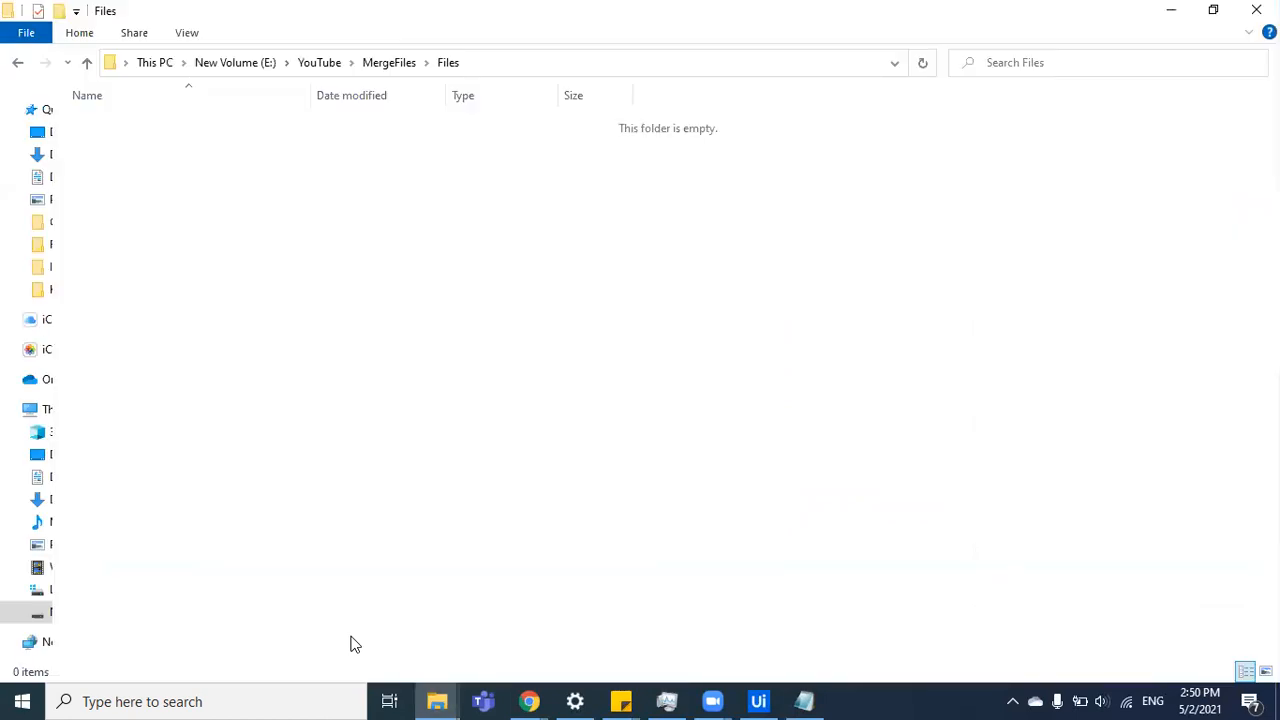
{"action": "mouse_move", "coordinate": [759, 700]}
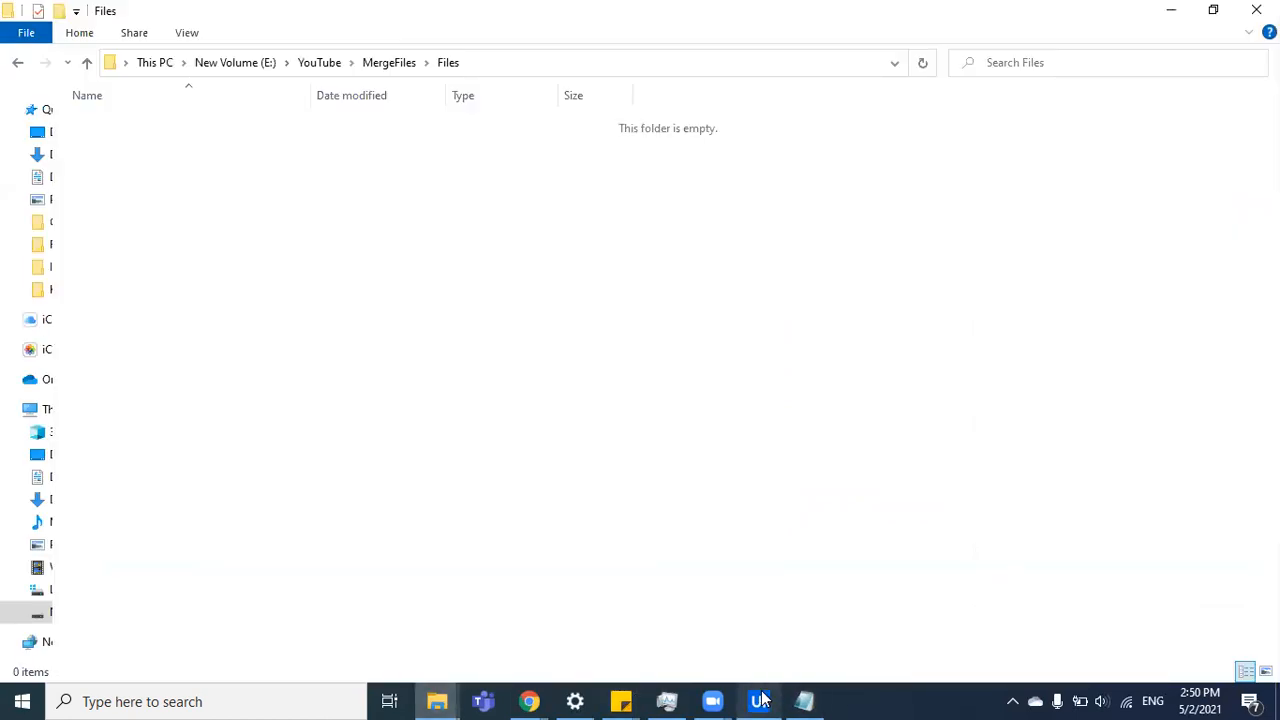
{"action": "left_click", "coordinate": [758, 701]}
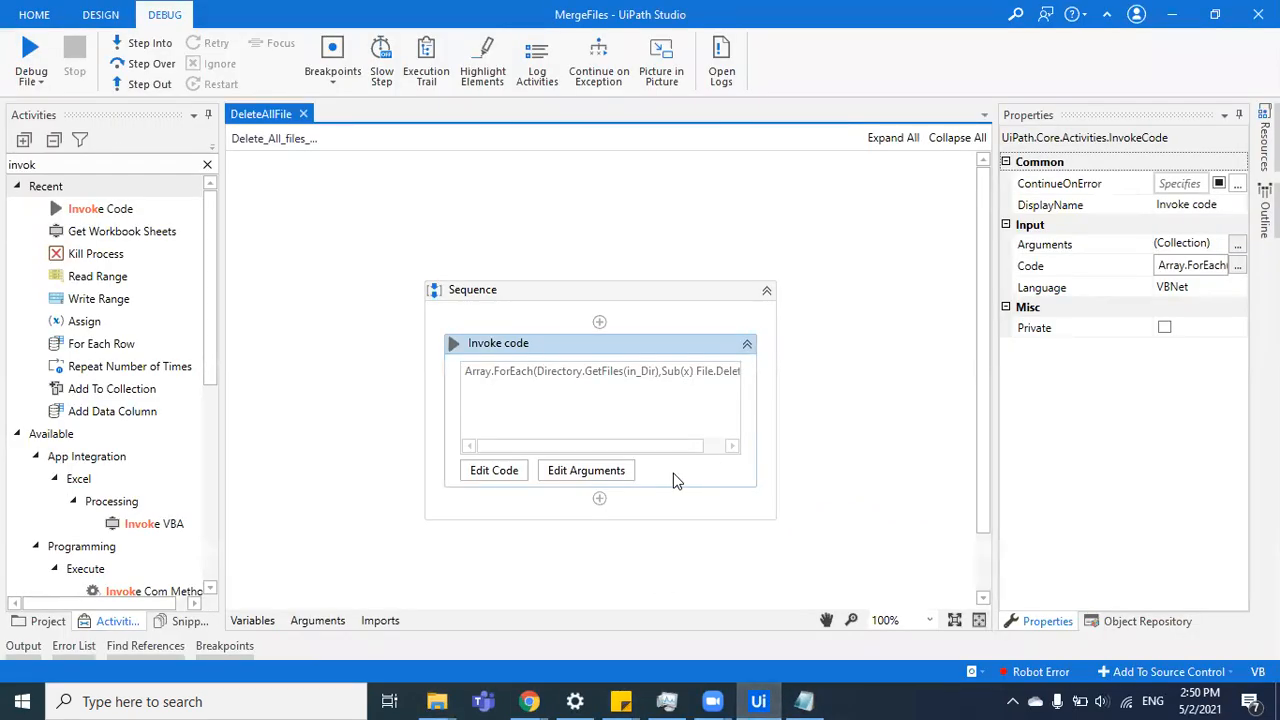